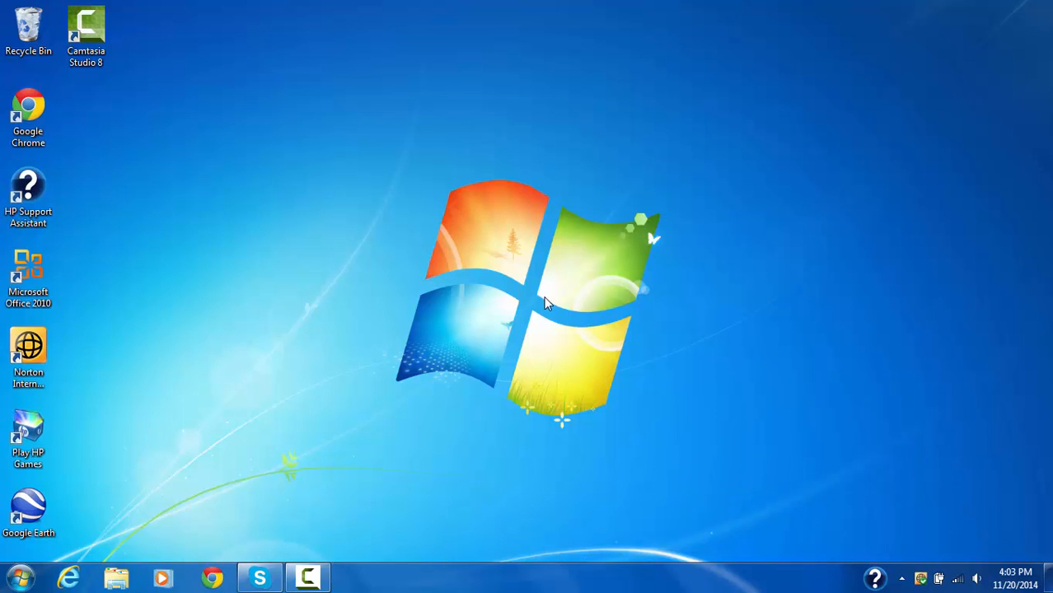
pyautogui.moveTo(351, 337)
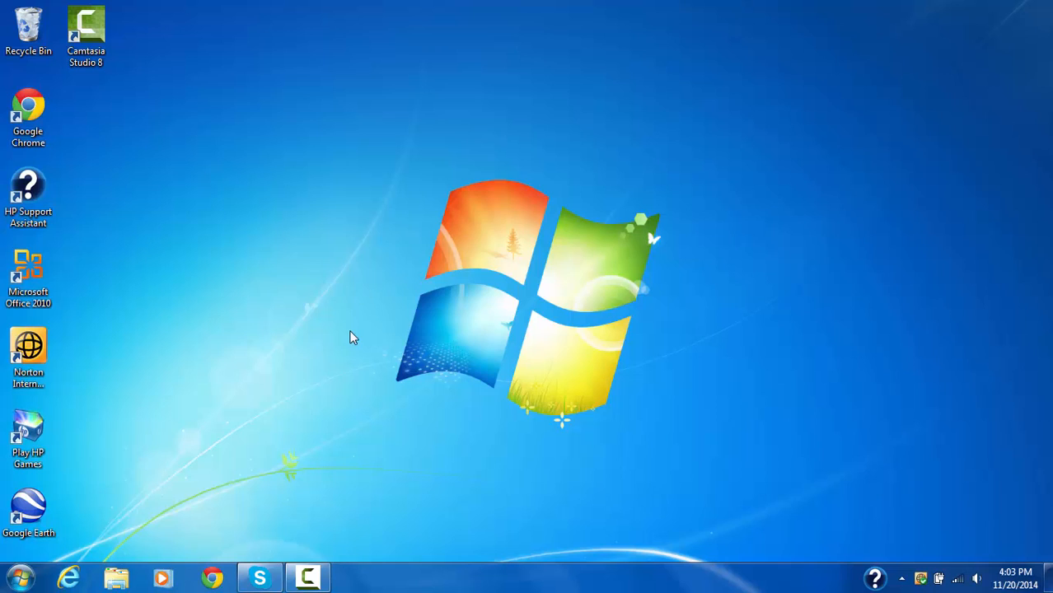
pyautogui.moveTo(280, 376)
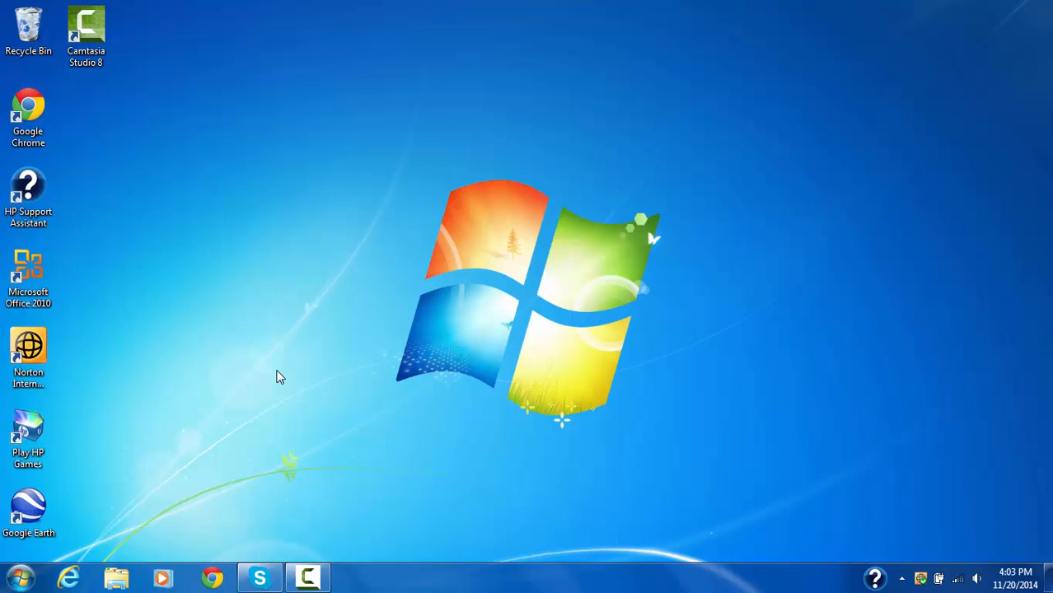
pyautogui.moveTo(394, 295)
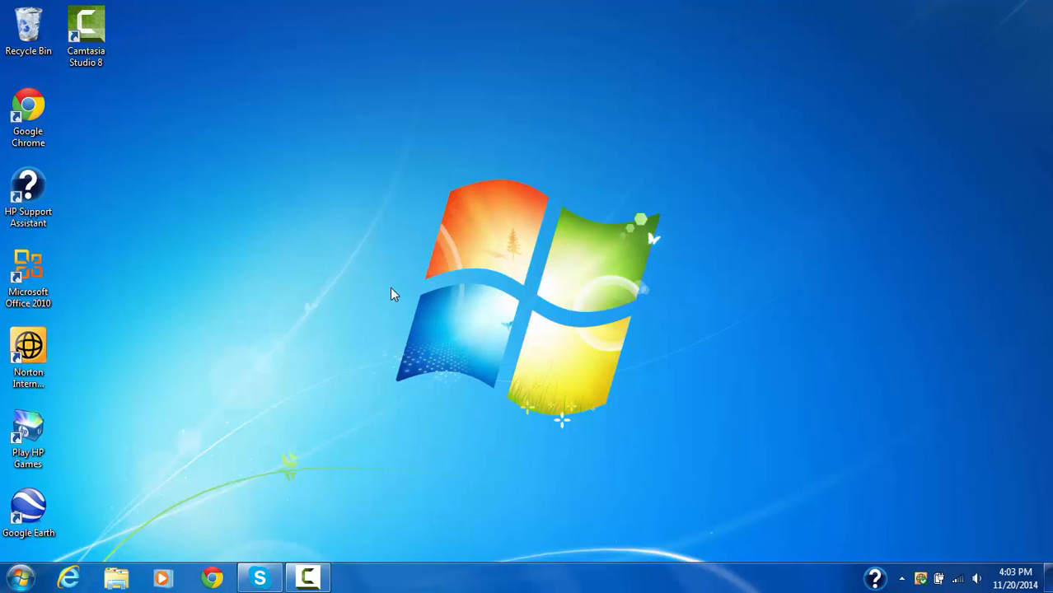
pyautogui.moveTo(242, 425)
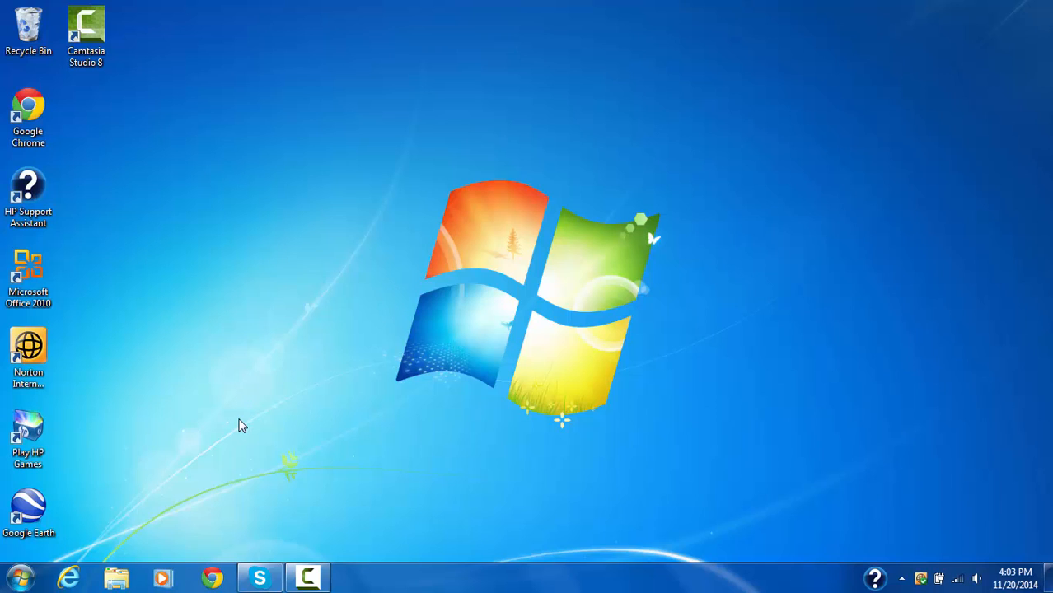
pyautogui.moveTo(214, 550)
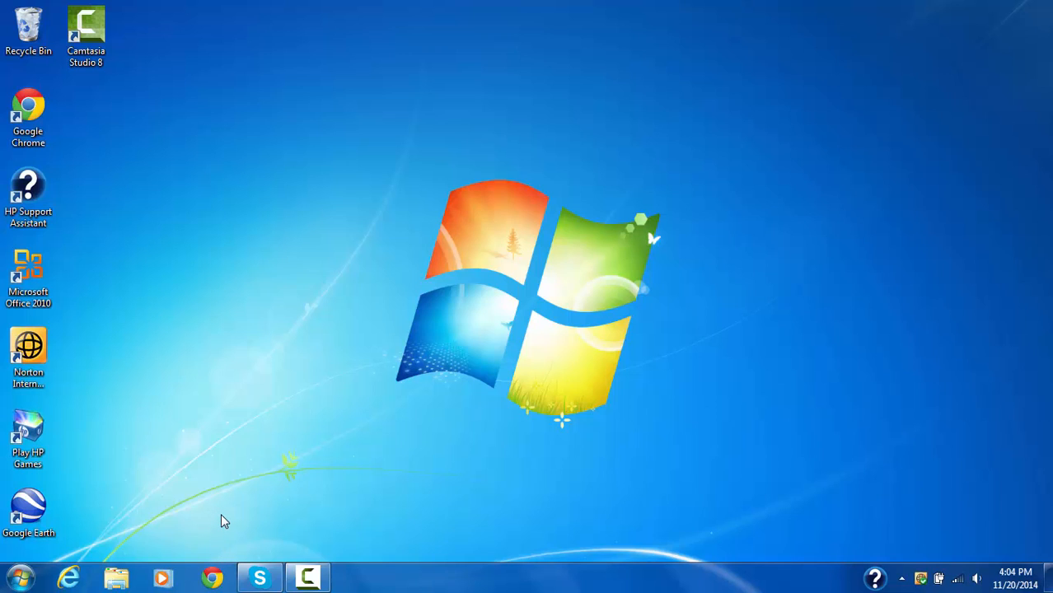
pyautogui.moveTo(218, 547)
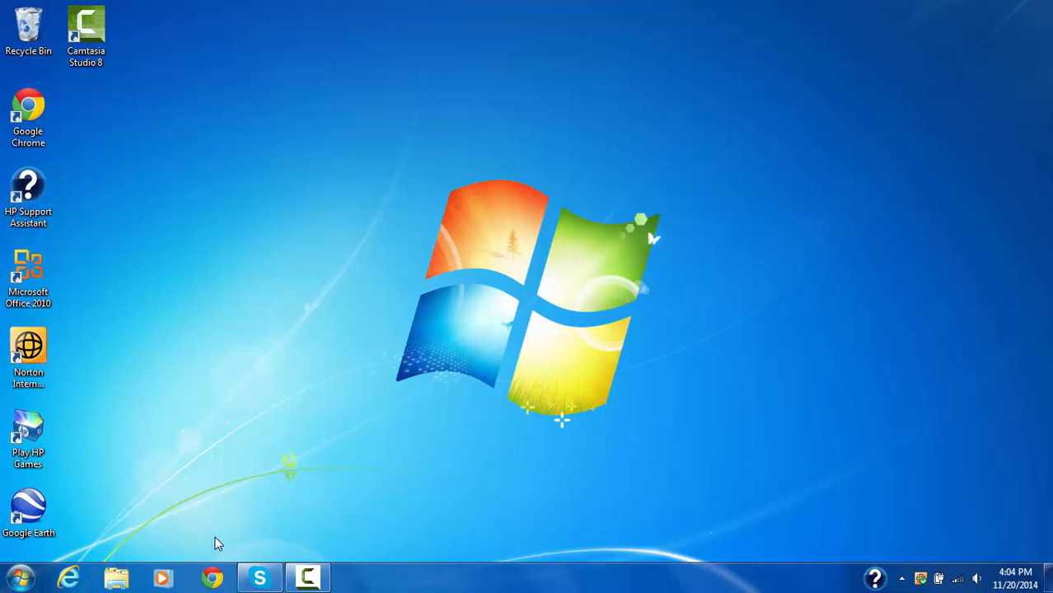
pyautogui.moveTo(213, 569)
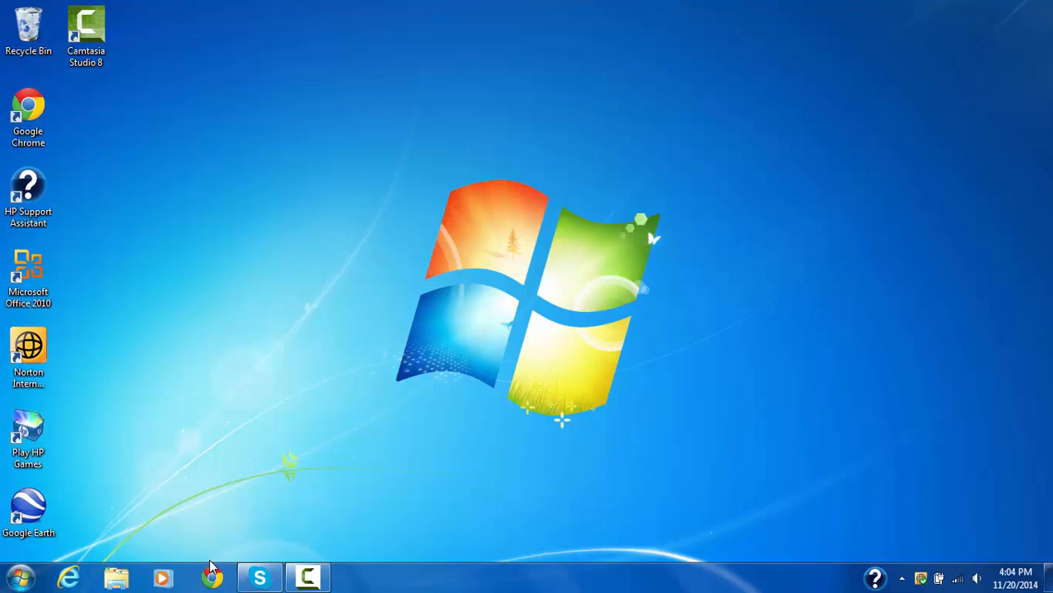
pyautogui.moveTo(214, 548)
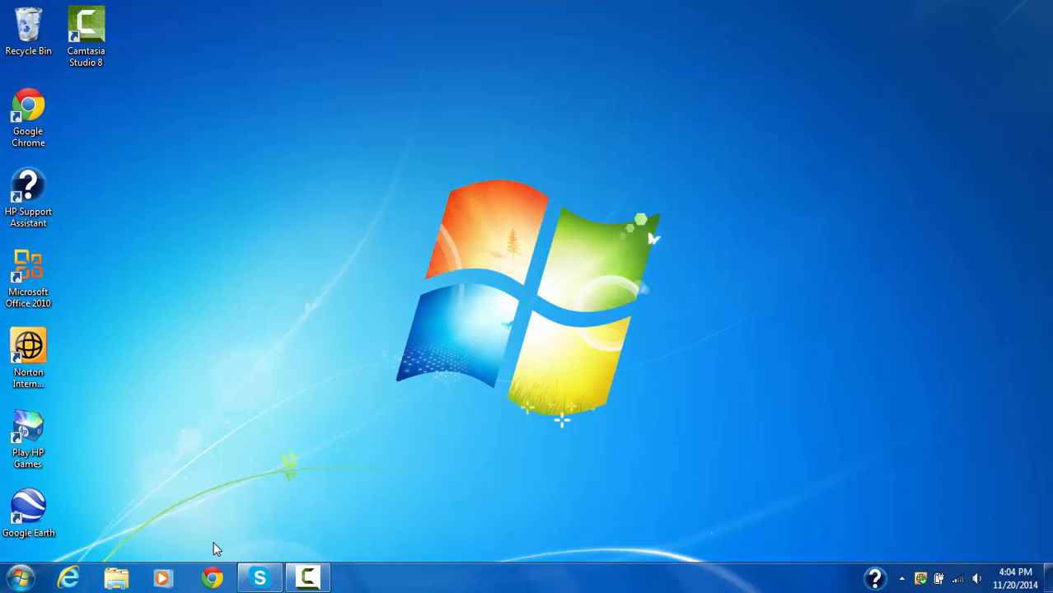
pyautogui.moveTo(224, 527)
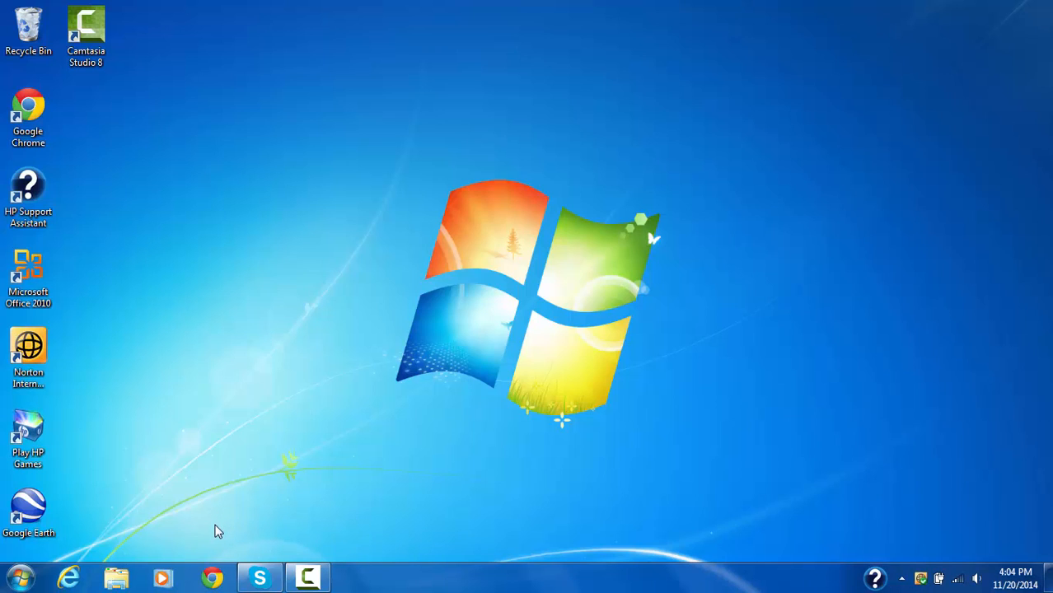
pyautogui.moveTo(210, 545)
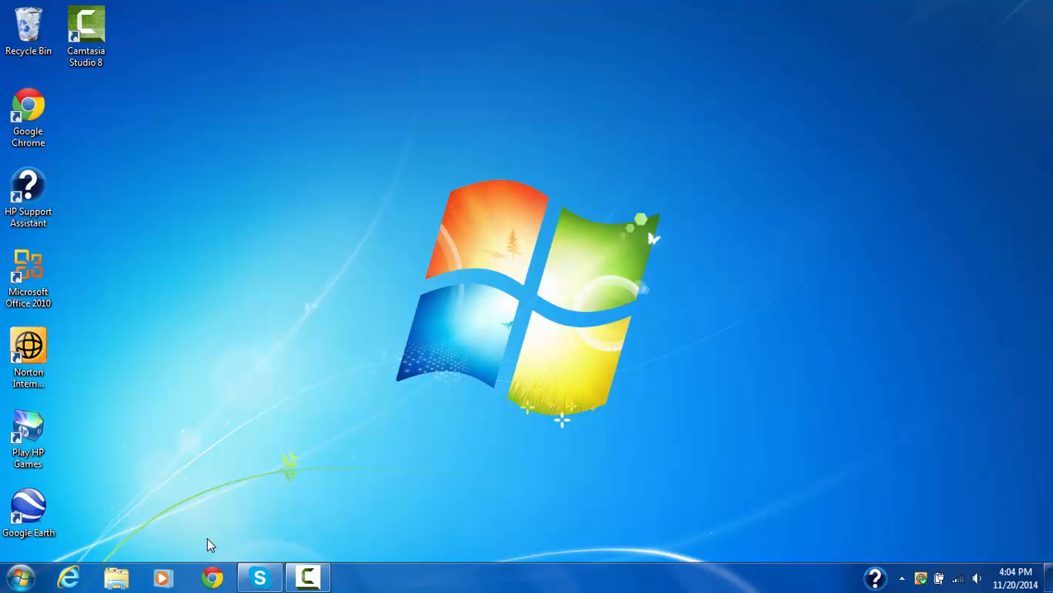
pyautogui.moveTo(212, 576)
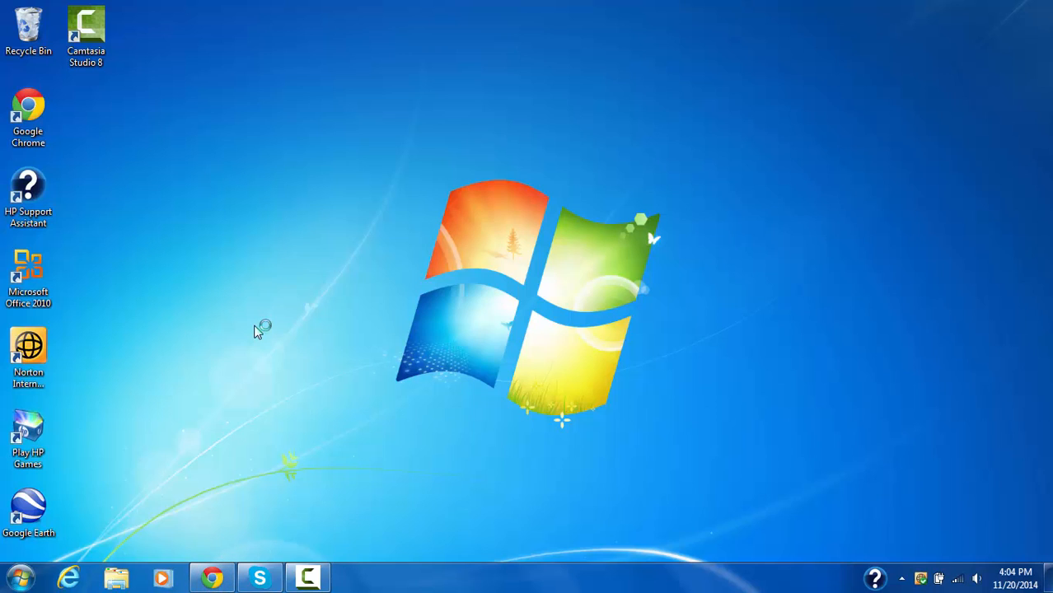
pyautogui.moveTo(339, 201)
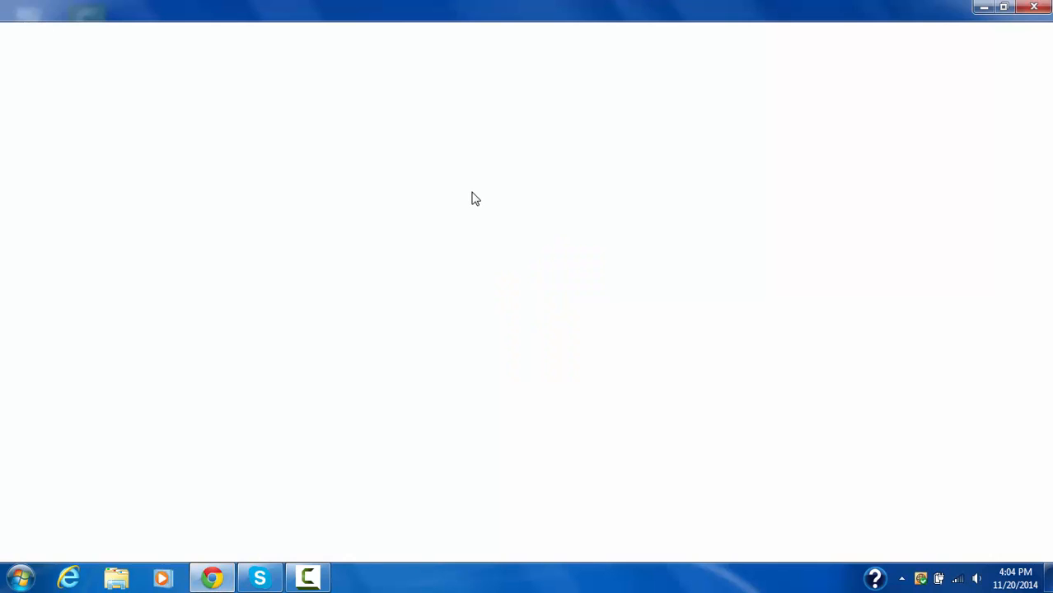
pyautogui.click(211, 577)
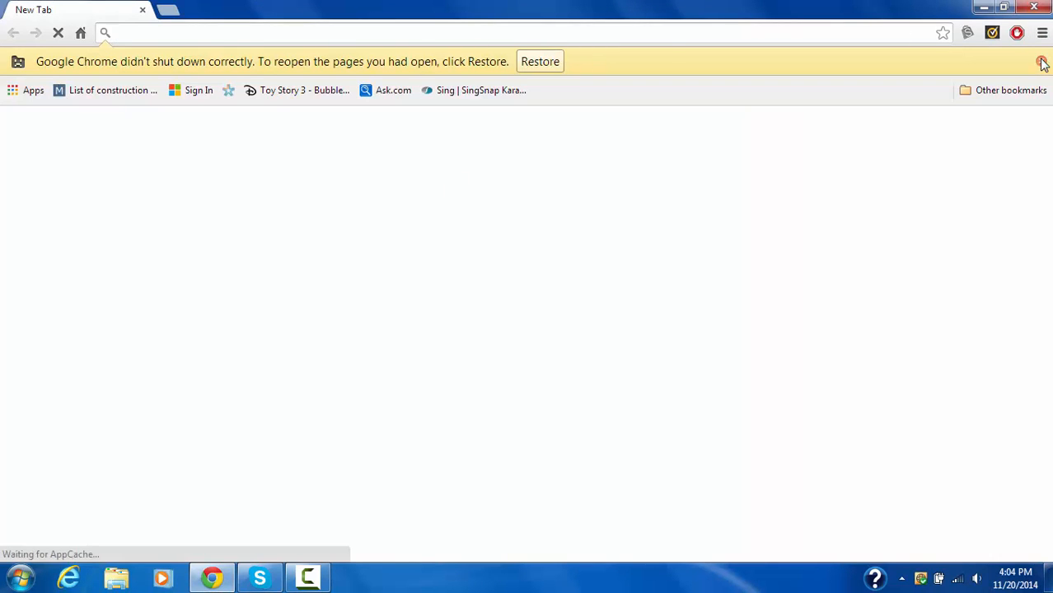
pyautogui.click(1043, 61)
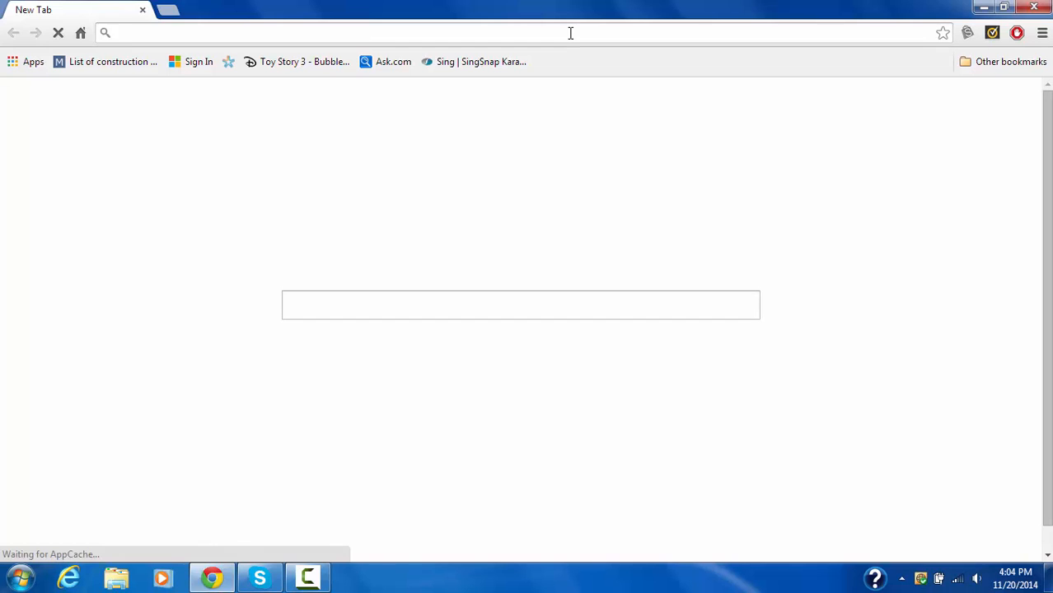
pyautogui.write('www.facebook.com')
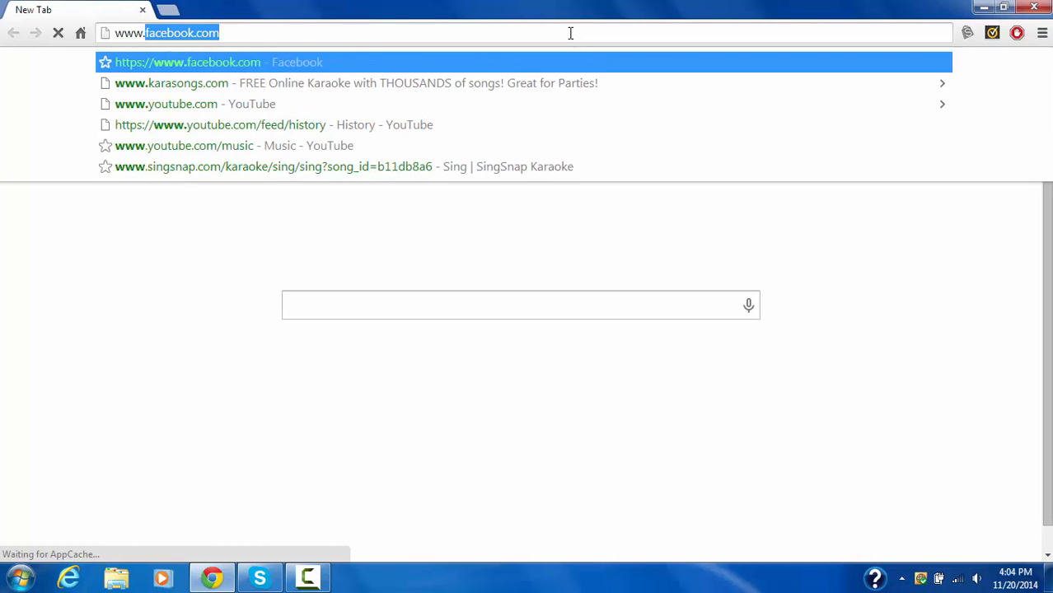
pyautogui.write('www.youtube.com')
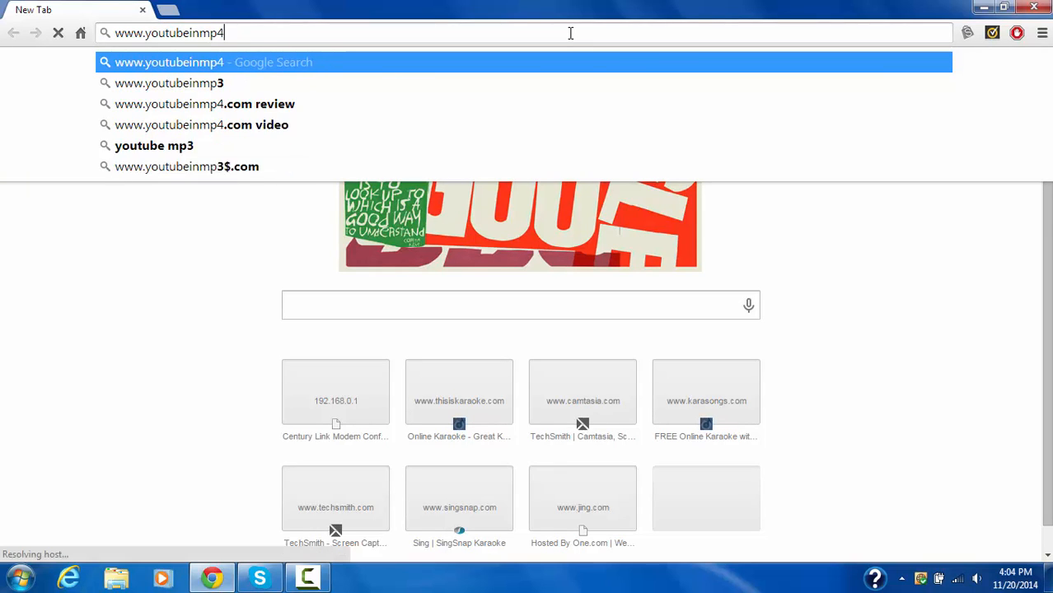
pyautogui.write('.com')
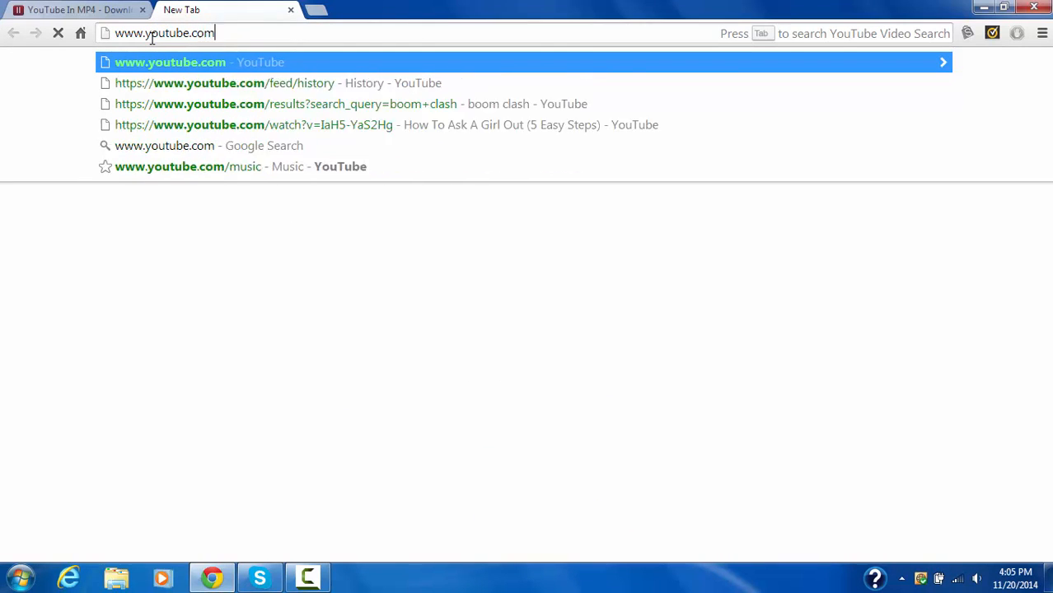
pyautogui.press('Return')
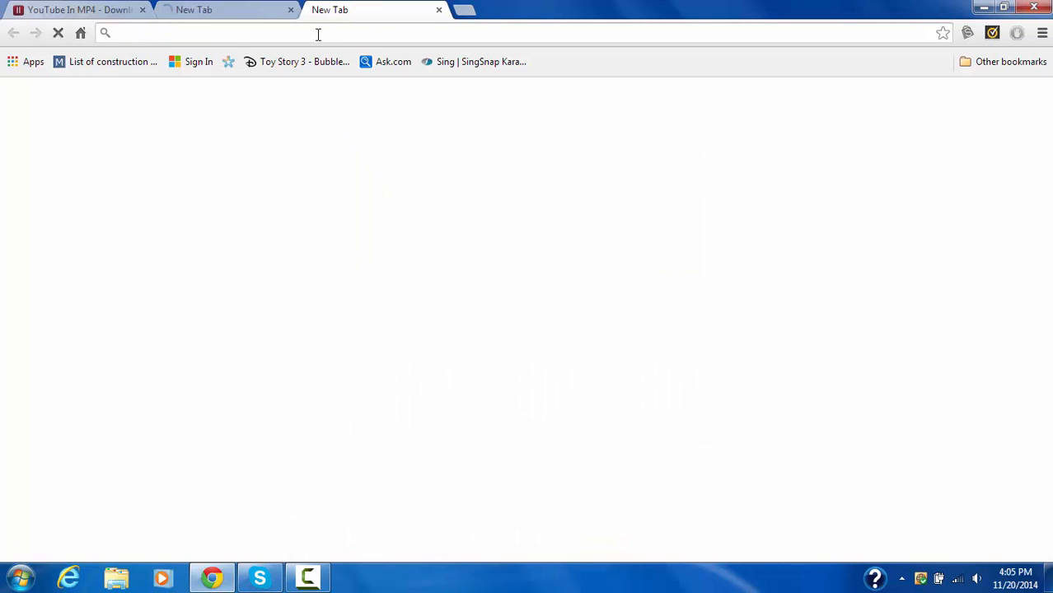
pyautogui.click(206, 33)
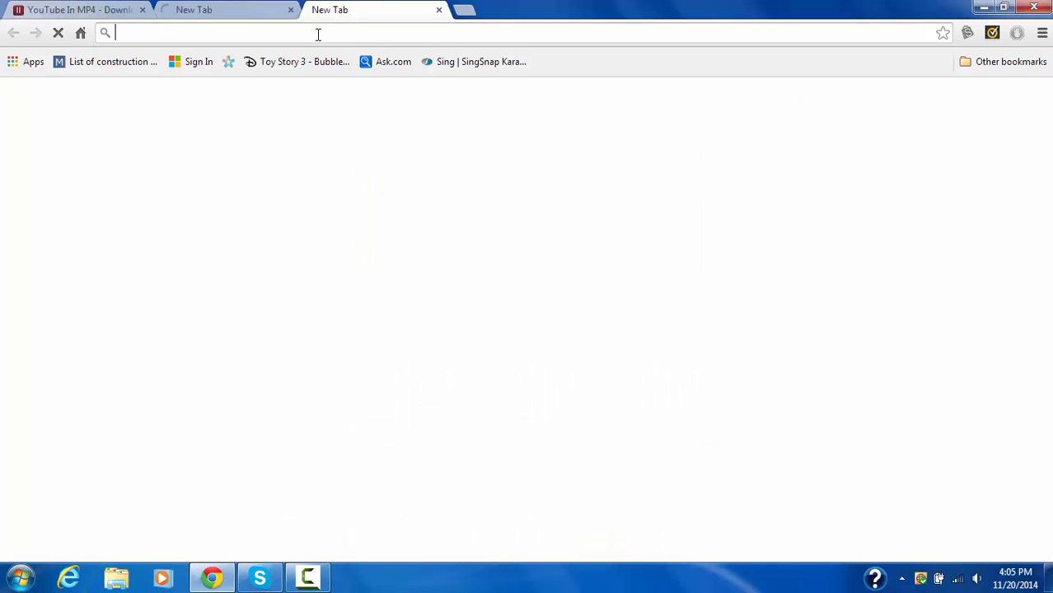
pyautogui.write('www.facebook.com')
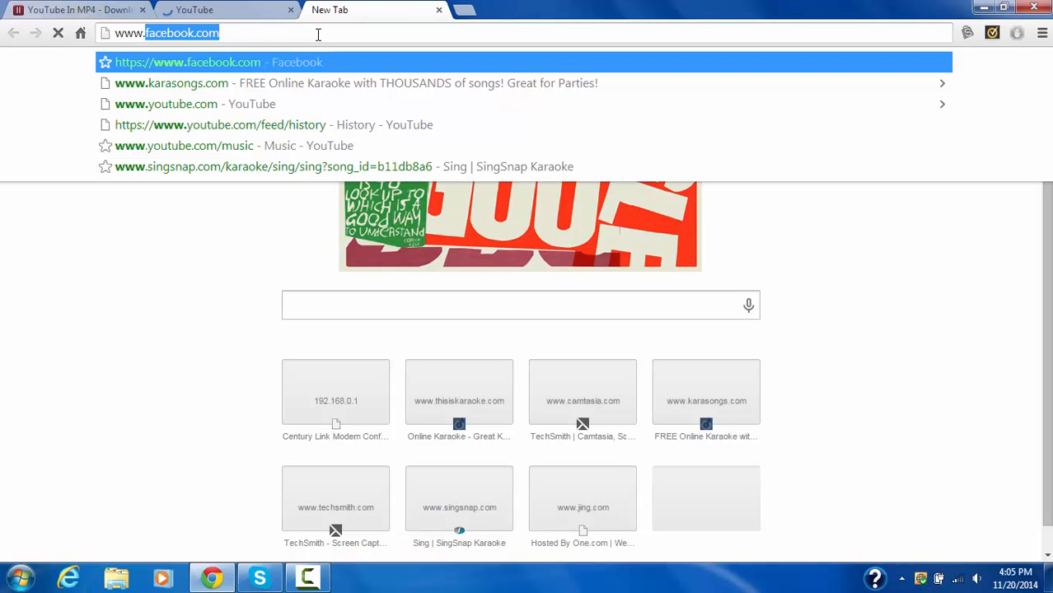
pyautogui.write('www.vidtom')
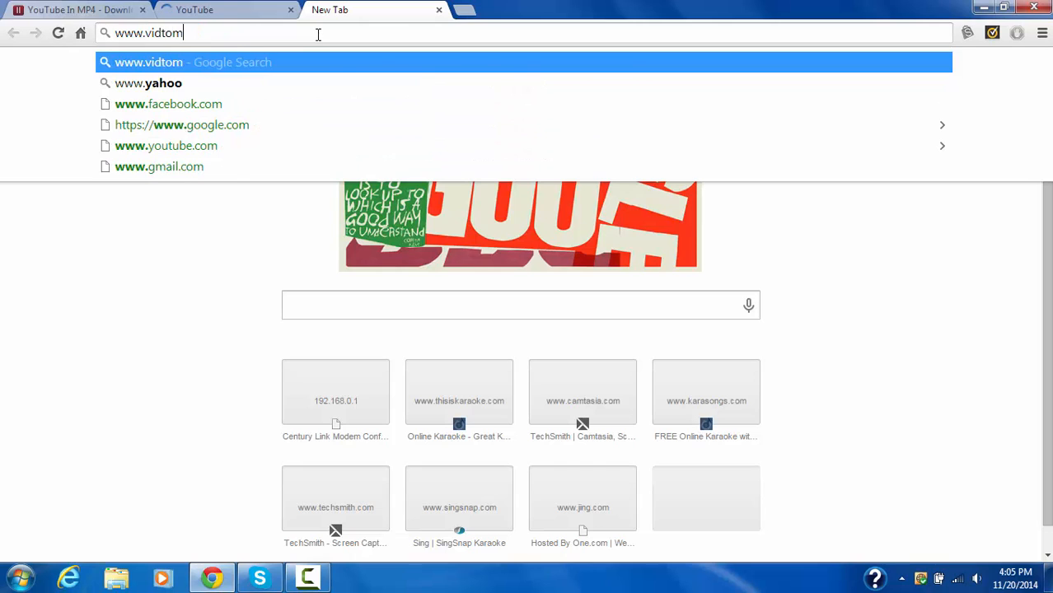
pyautogui.write('p3.com')
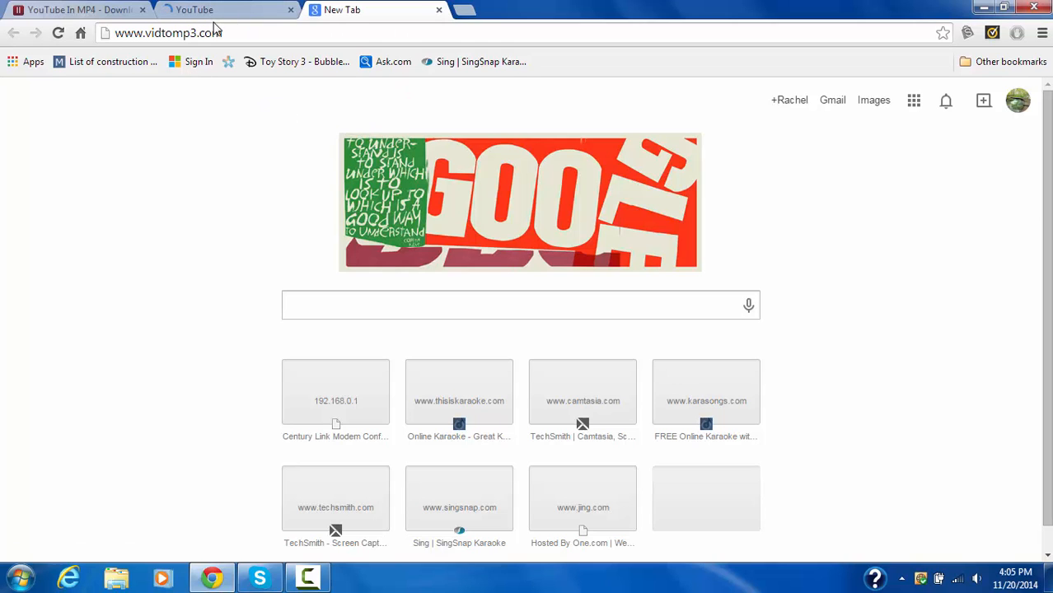
# Step: Search YouTube for 'break free arian gra' and open the Ariana Grande - Break Free ft. Zedd video
pyautogui.click(227, 10)
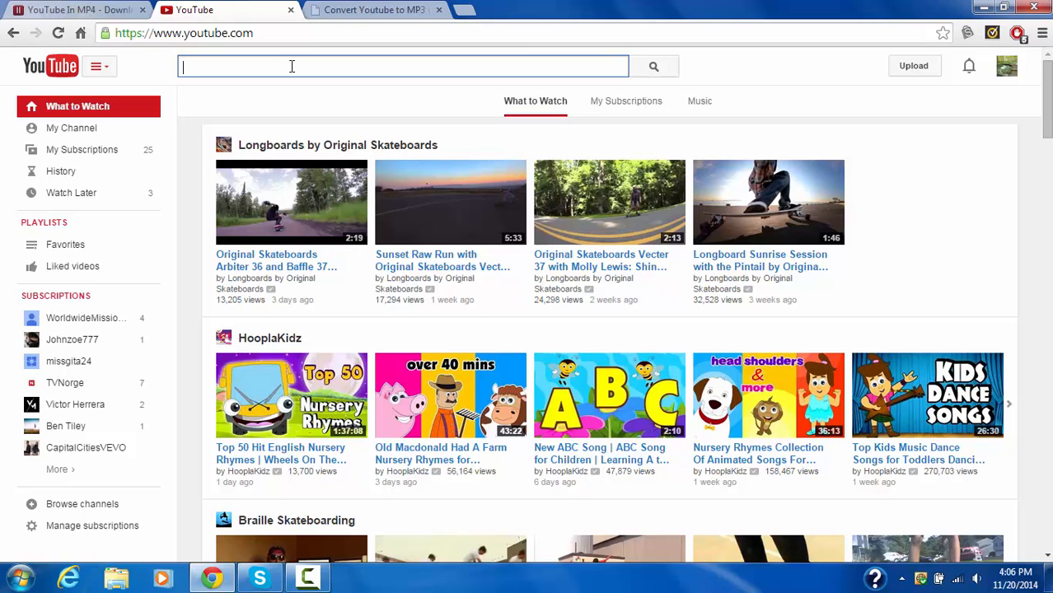
pyautogui.write('b')
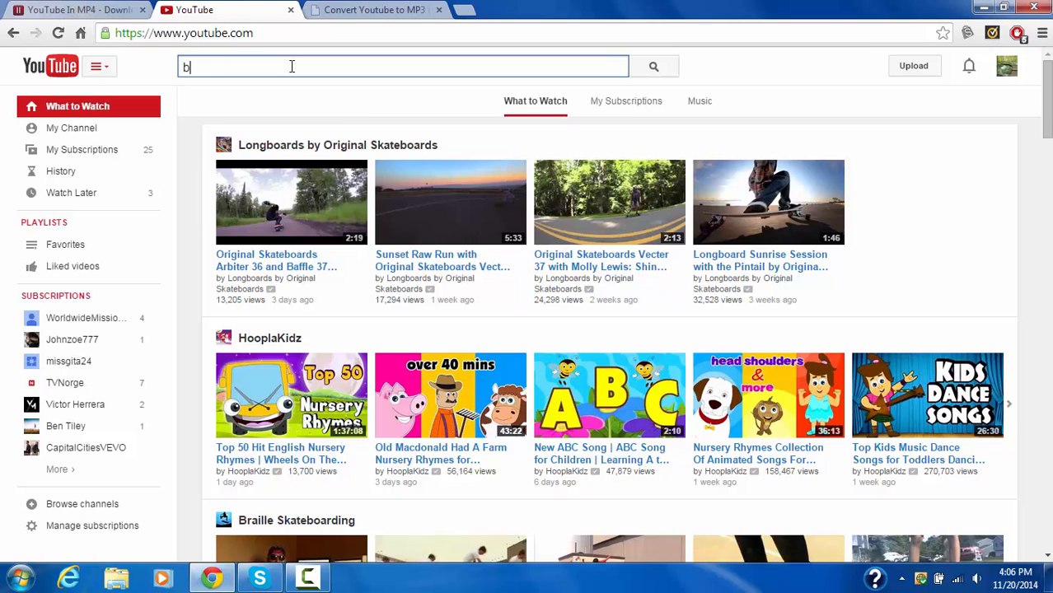
pyautogui.write('reak free ar')
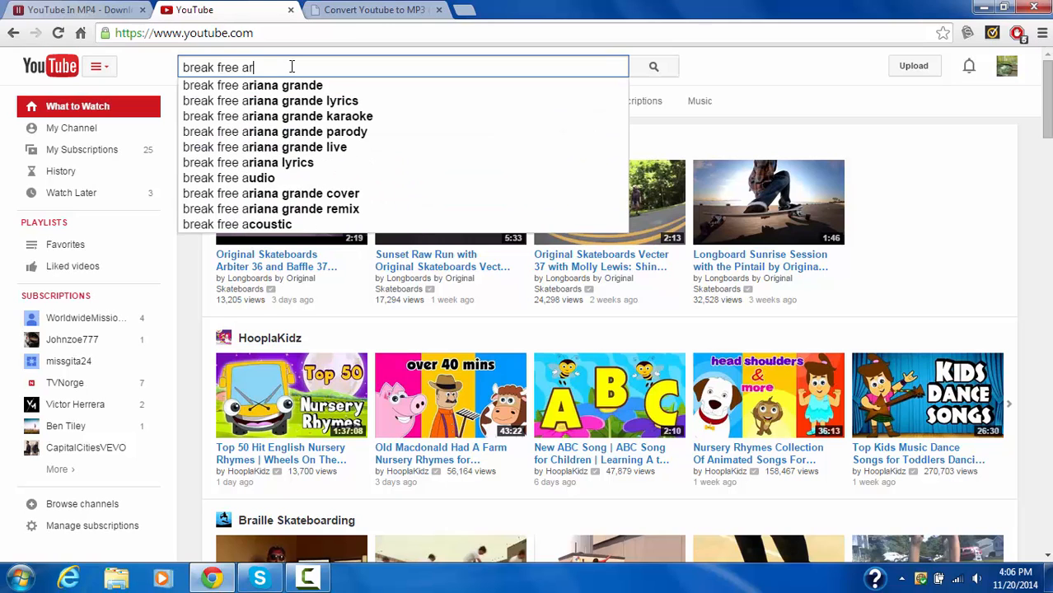
pyautogui.write('ian grande')
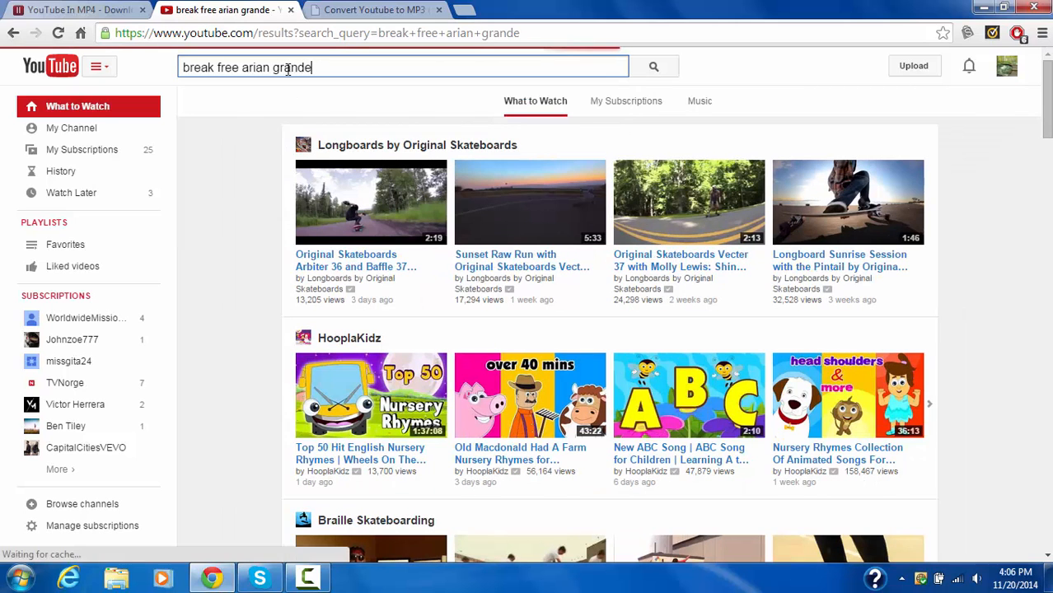
pyautogui.press('Return')
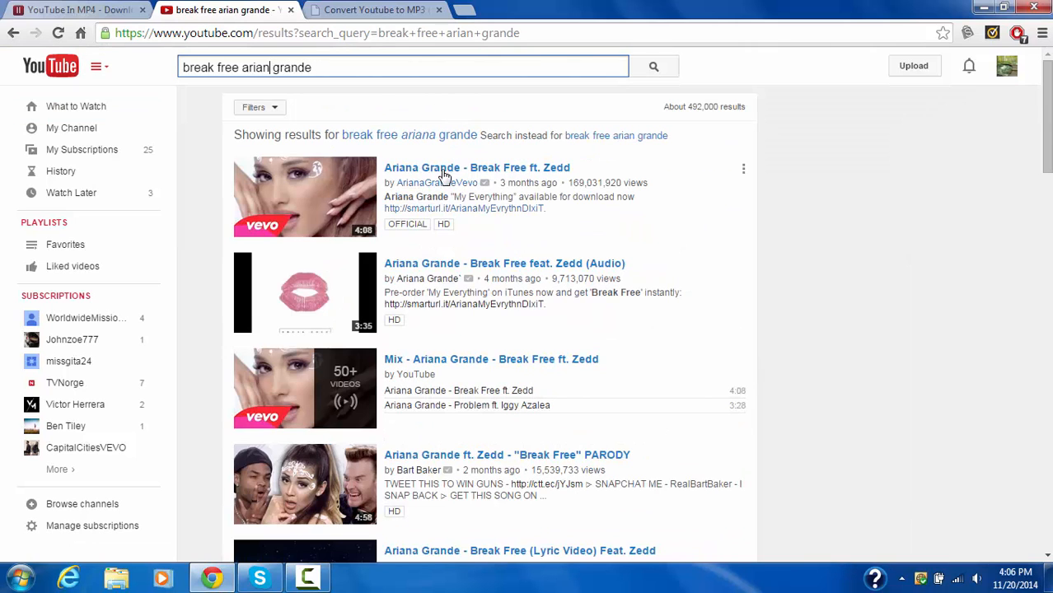
pyautogui.moveTo(445, 173)
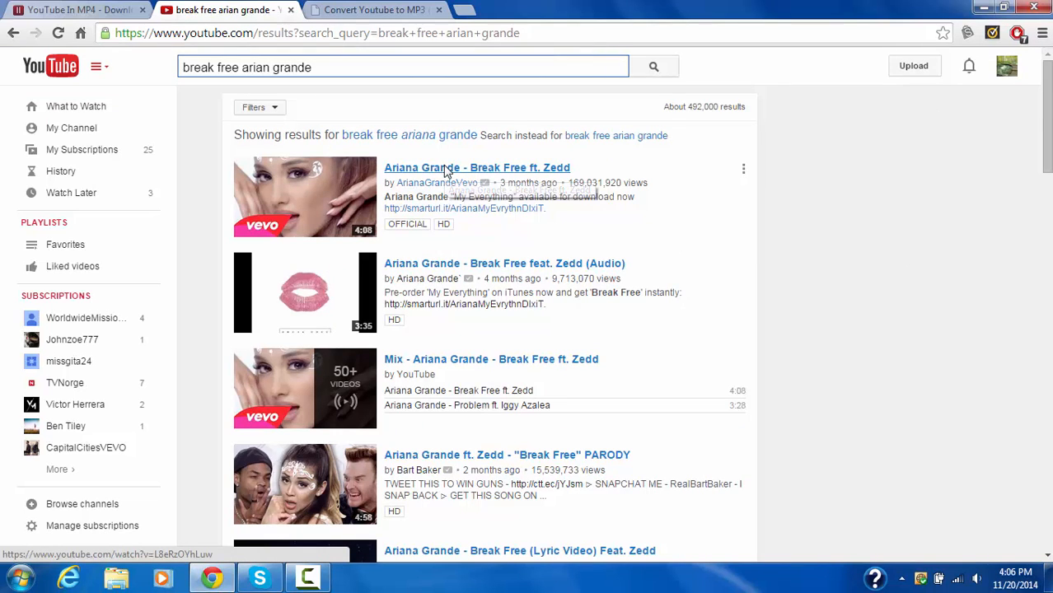
pyautogui.click(478, 168)
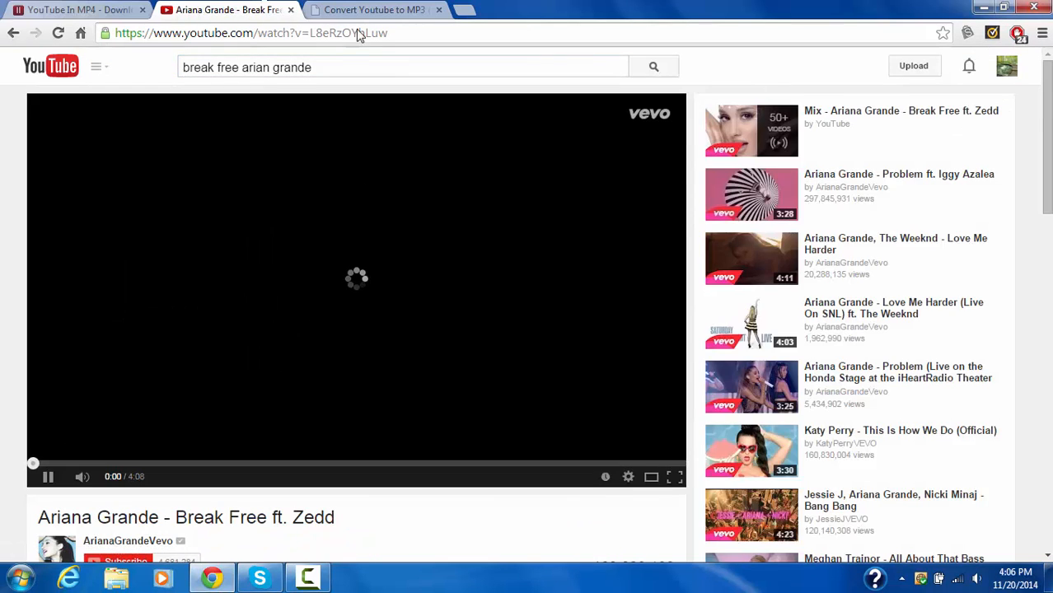
# Step: Copy the Break Free video's YouTube address and switch to the VidToMP3 tab
pyautogui.click(251, 33)
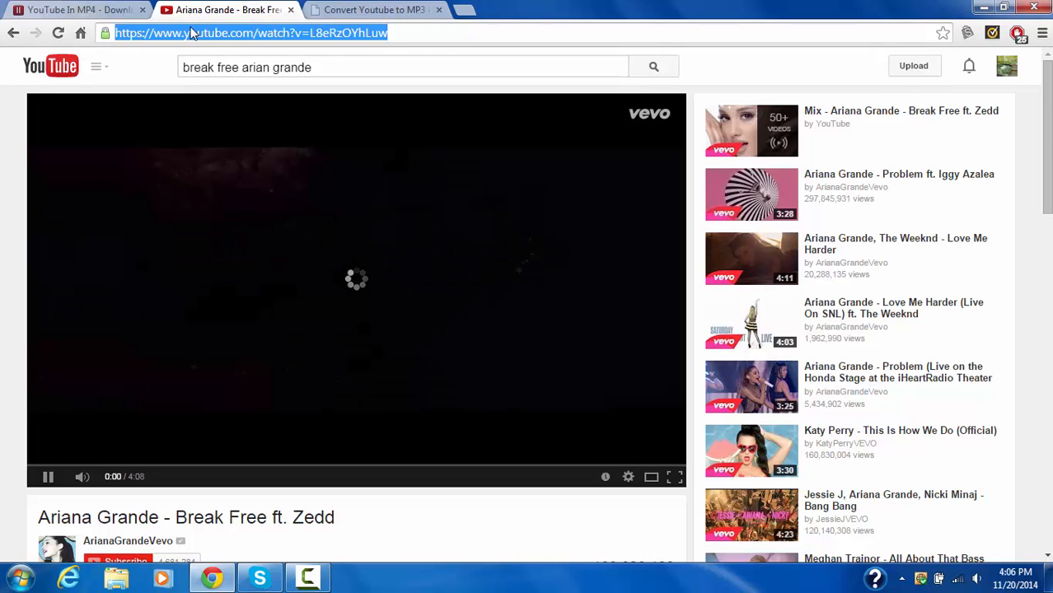
pyautogui.rightClick(247, 33)
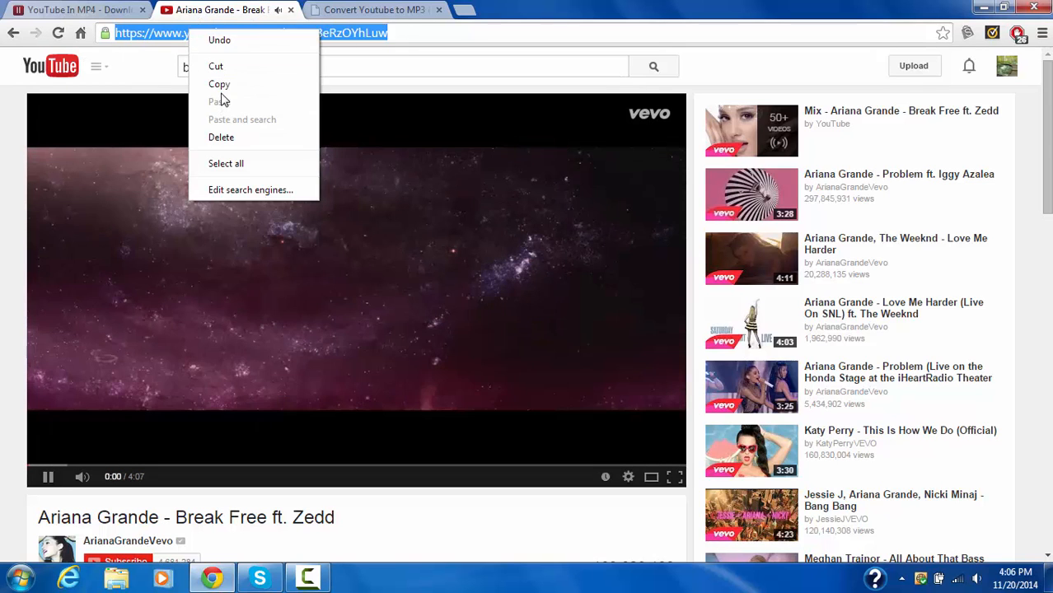
pyautogui.click(415, 33)
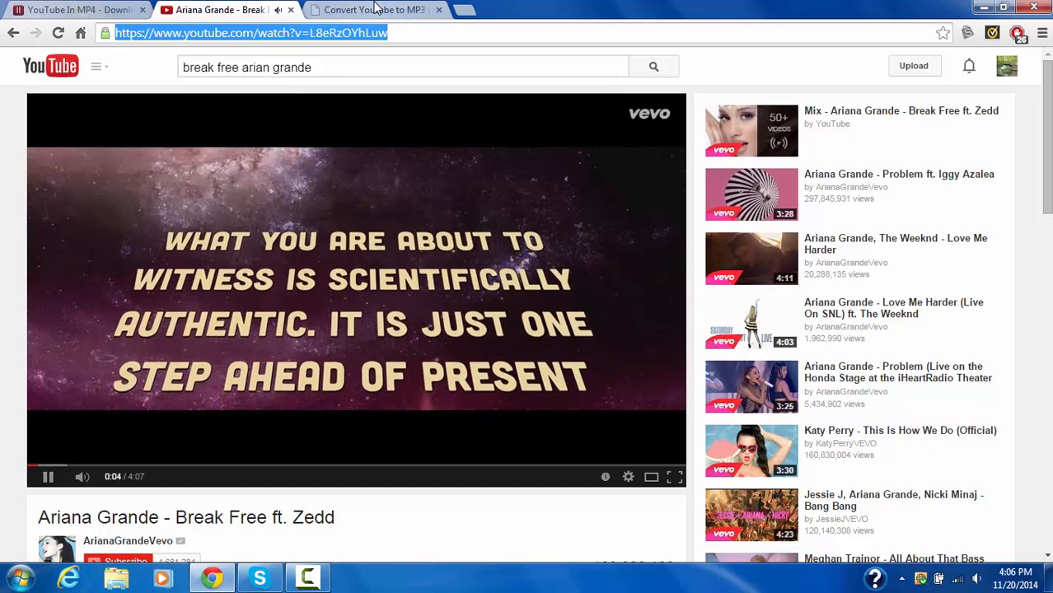
pyautogui.click(372, 10)
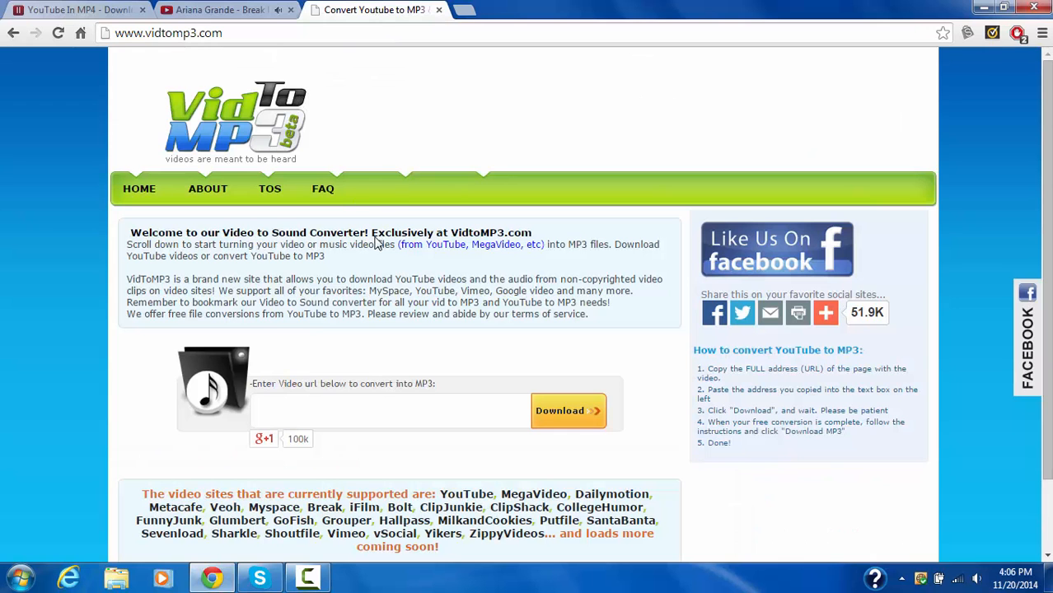
# Step: Submit the pasted video address in VidToMP3 to start the MP3 conversion
pyautogui.click(389, 410)
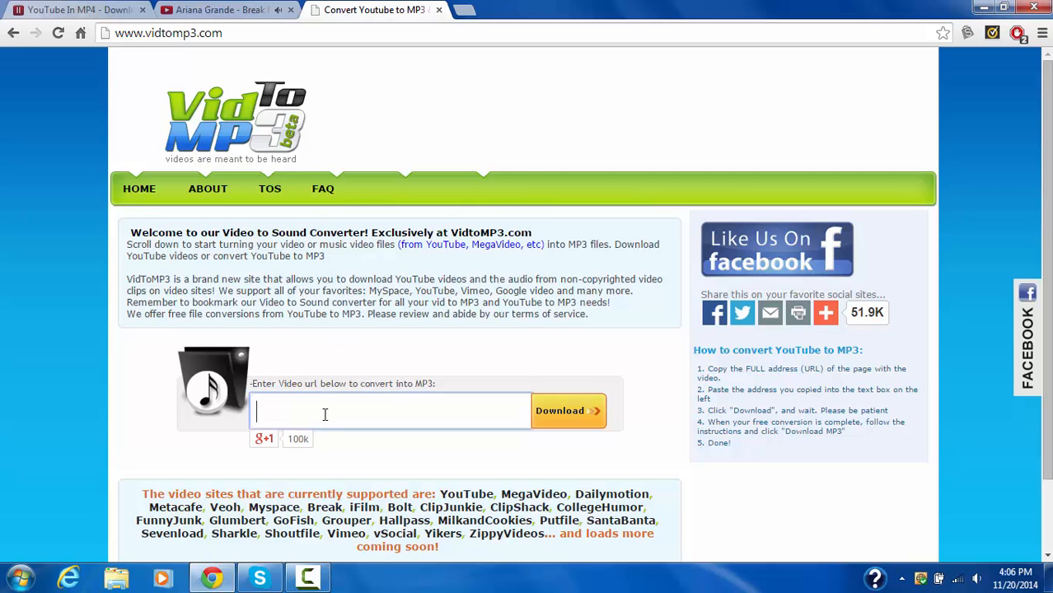
pyautogui.moveTo(527, 369)
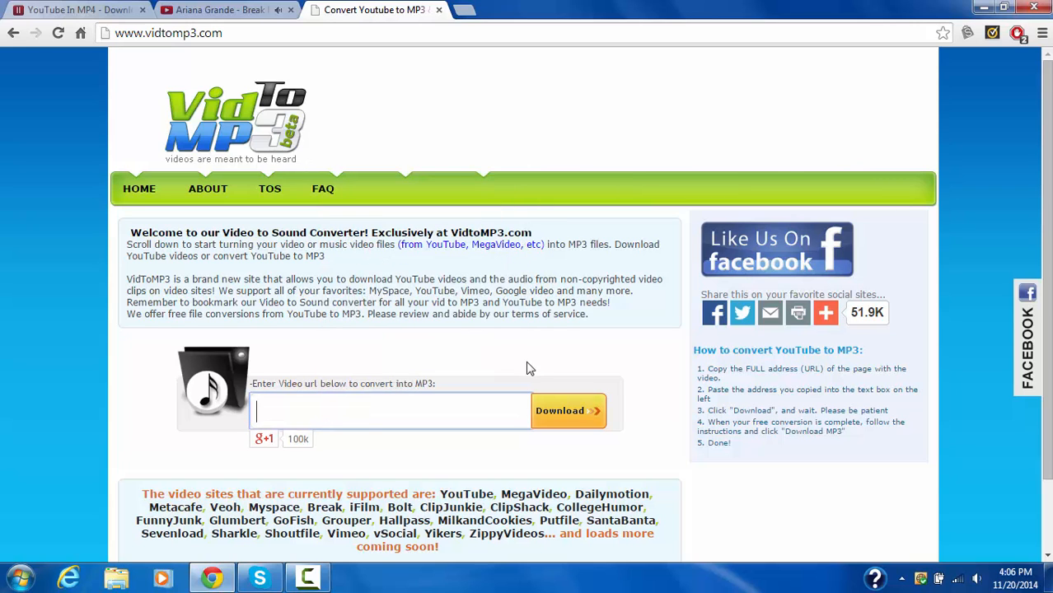
pyautogui.click(567, 411)
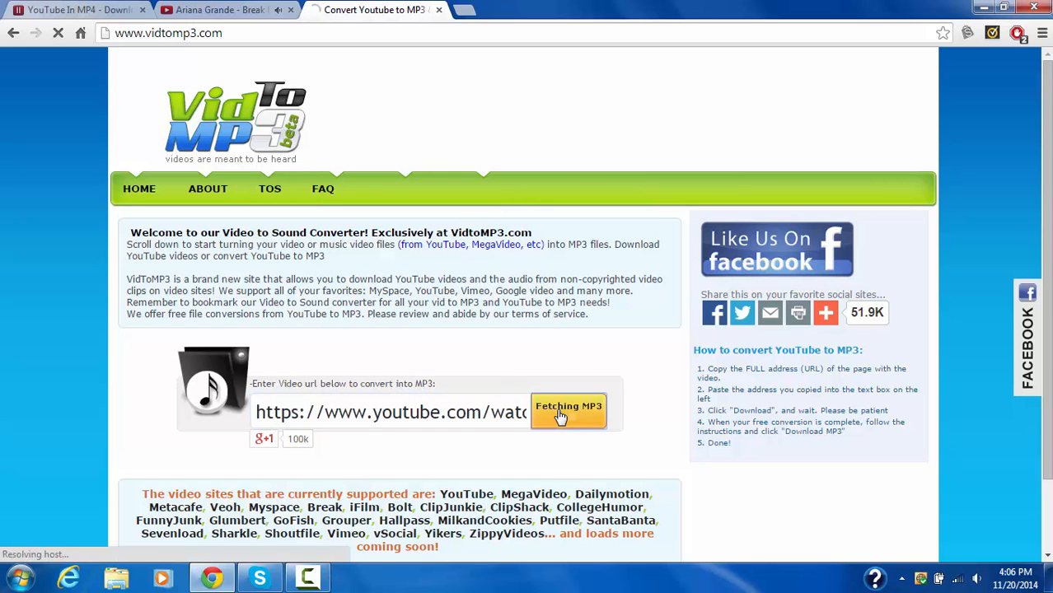
pyautogui.click(569, 412)
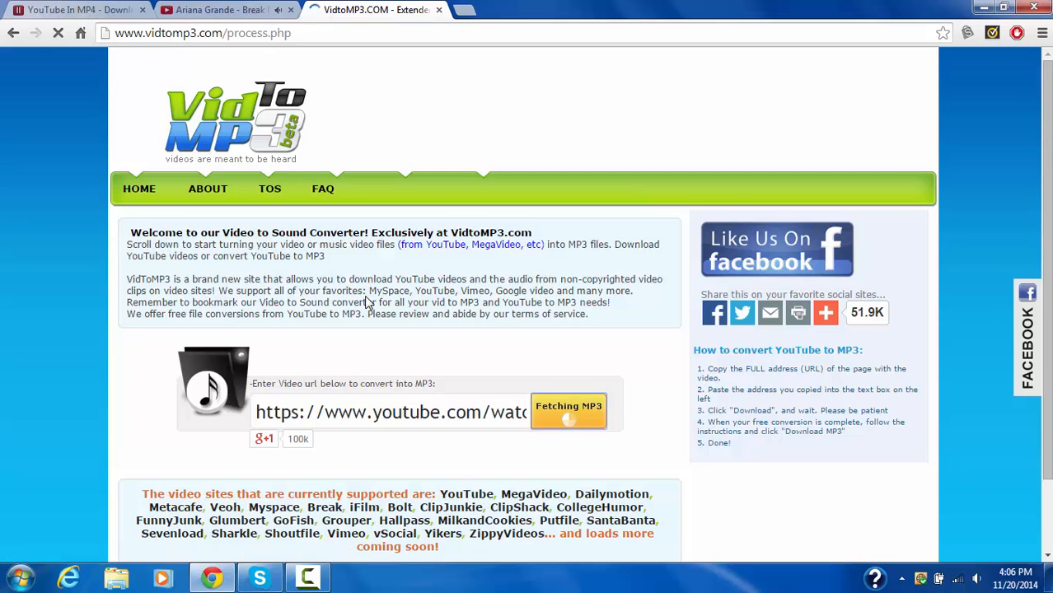
pyautogui.click(567, 412)
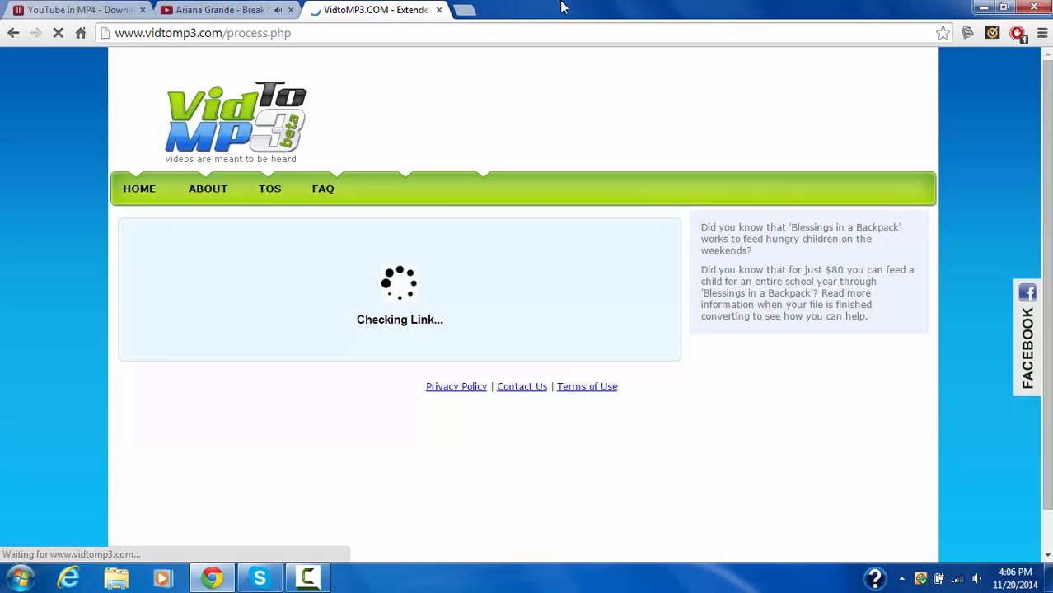
pyautogui.click(217, 10)
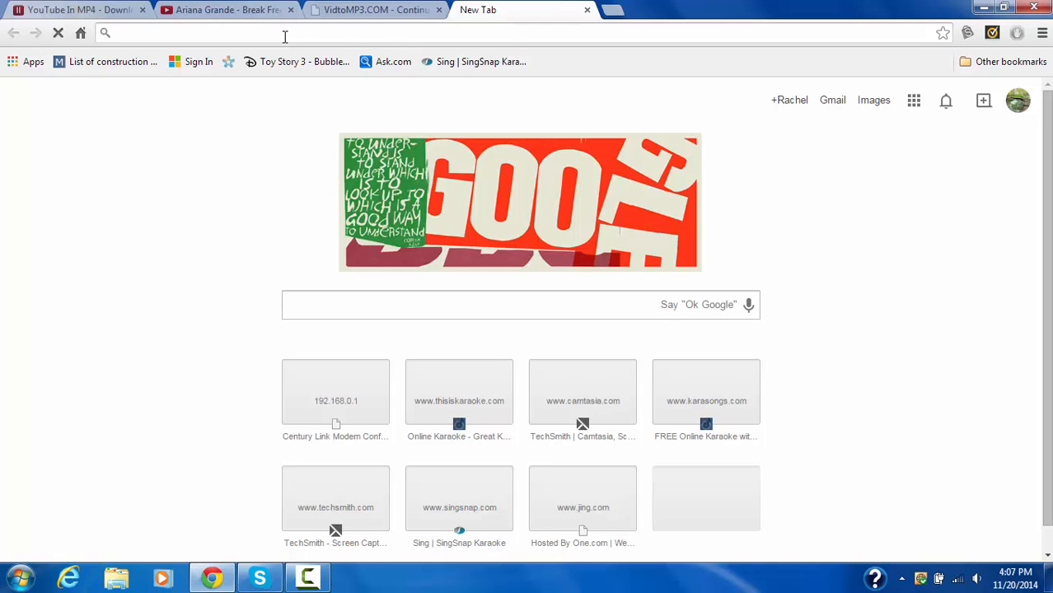
# Step: Go to ecotconnect.com and fill in the high school username CMM and password
pyautogui.write('e')
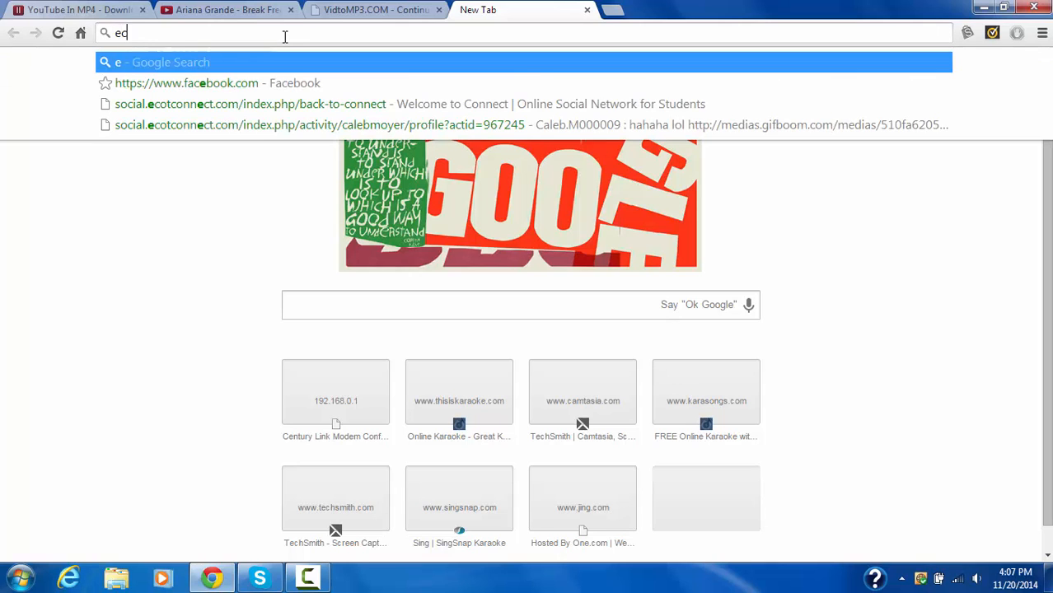
pyautogui.write('cotconnect.com')
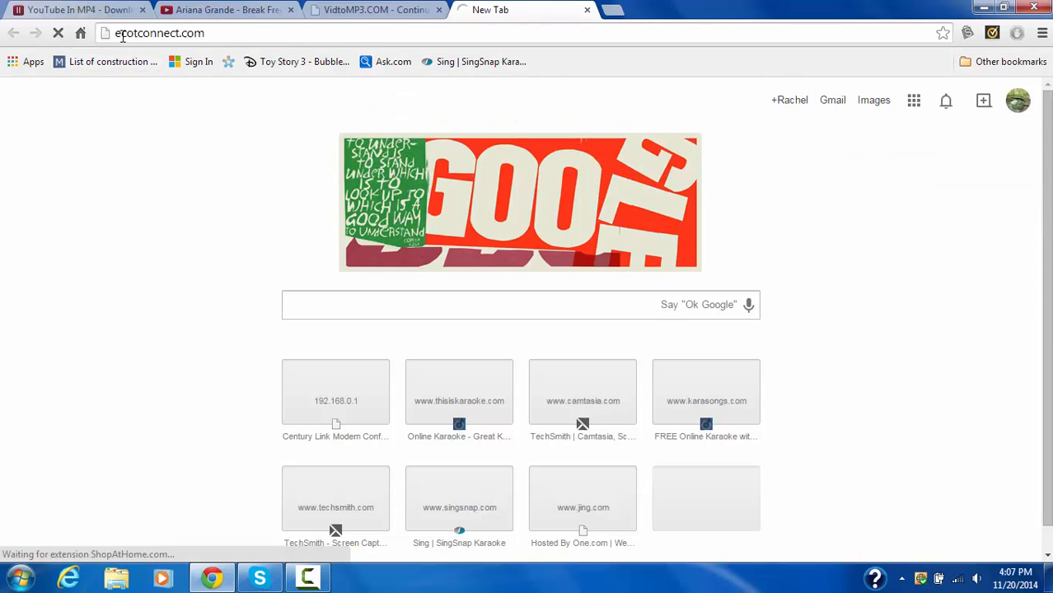
pyautogui.tripleClick(158, 32)
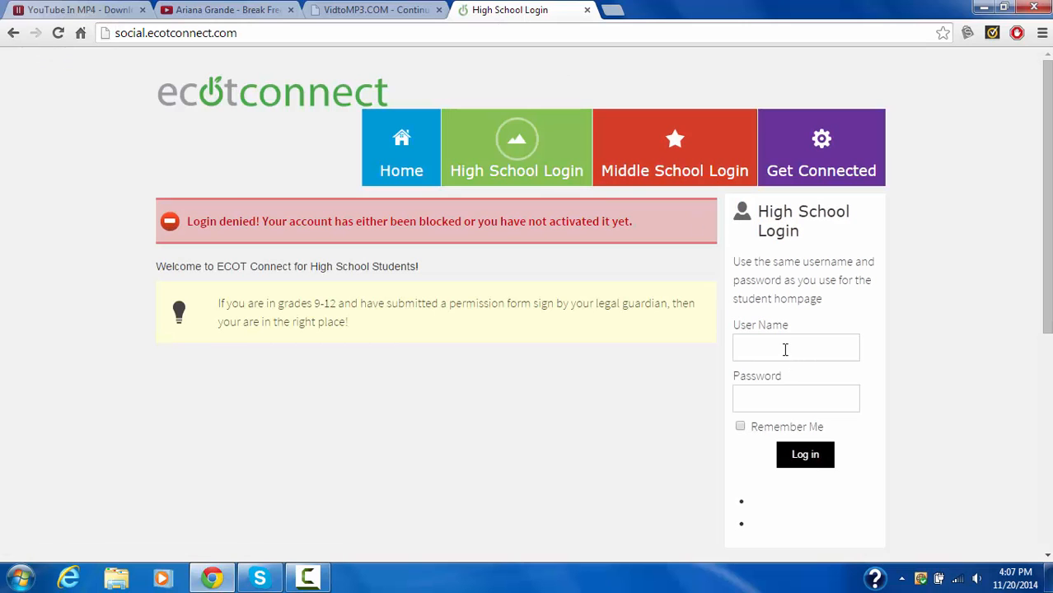
pyautogui.write('CMM378230')
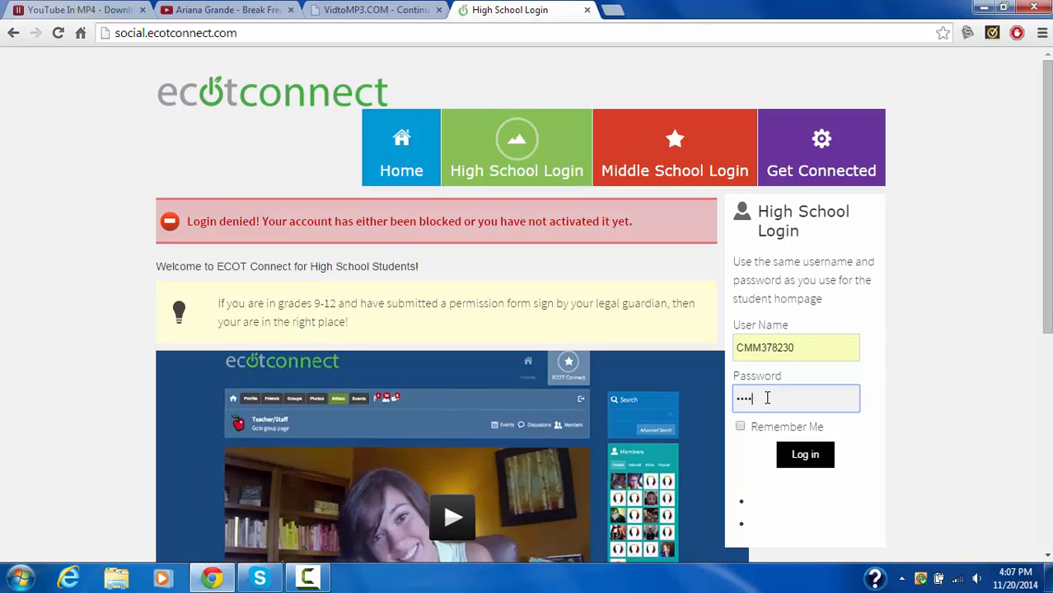
pyautogui.write('••')
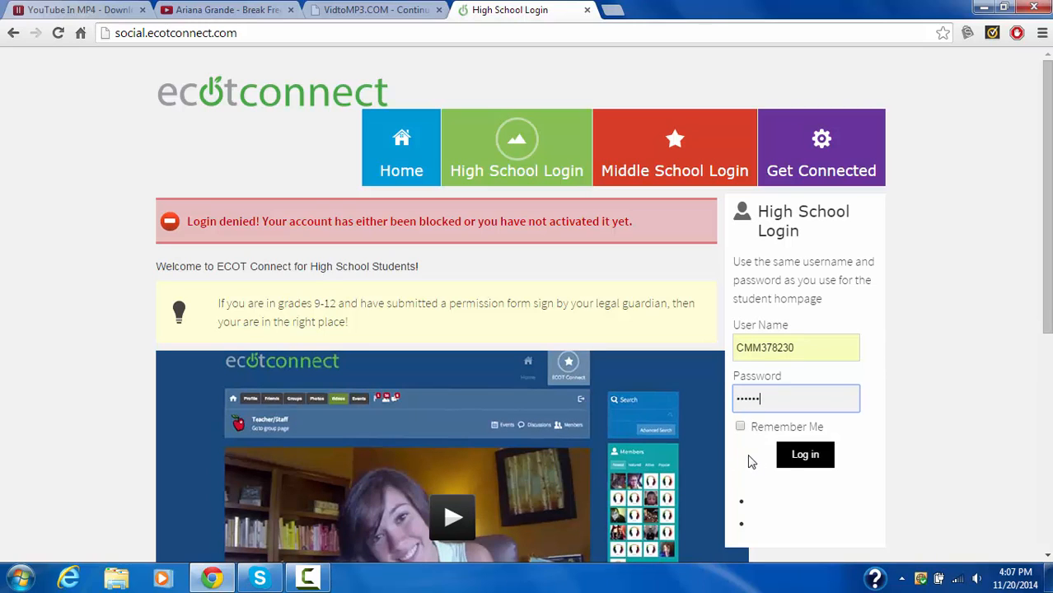
# Step: Log in to ECOT Connect, decline saving the password, and return to VidToMP3
pyautogui.click(804, 455)
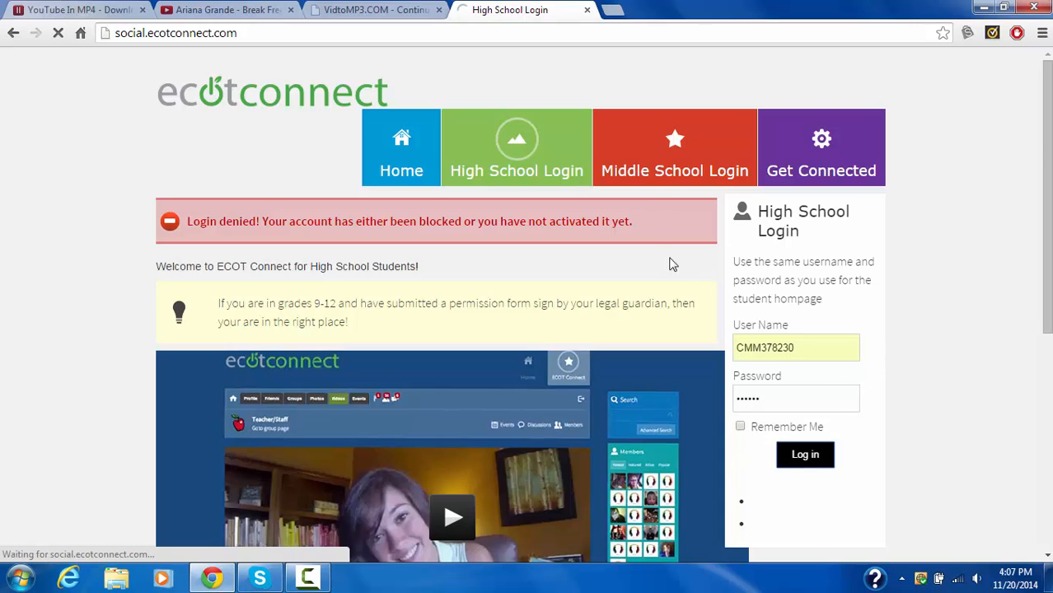
pyautogui.click(804, 455)
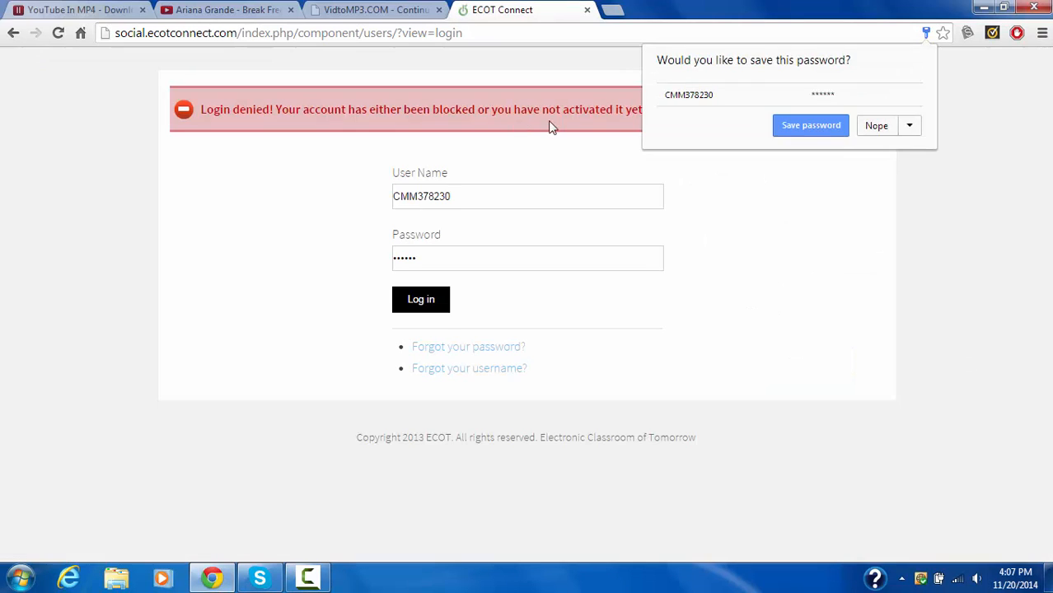
pyautogui.click(877, 126)
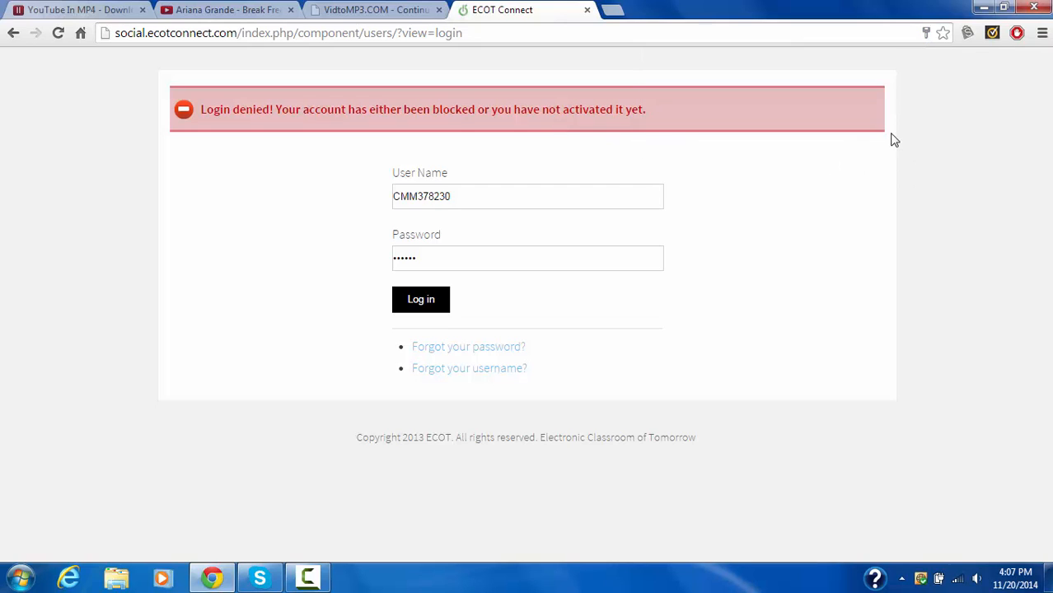
pyautogui.moveTo(498, 89)
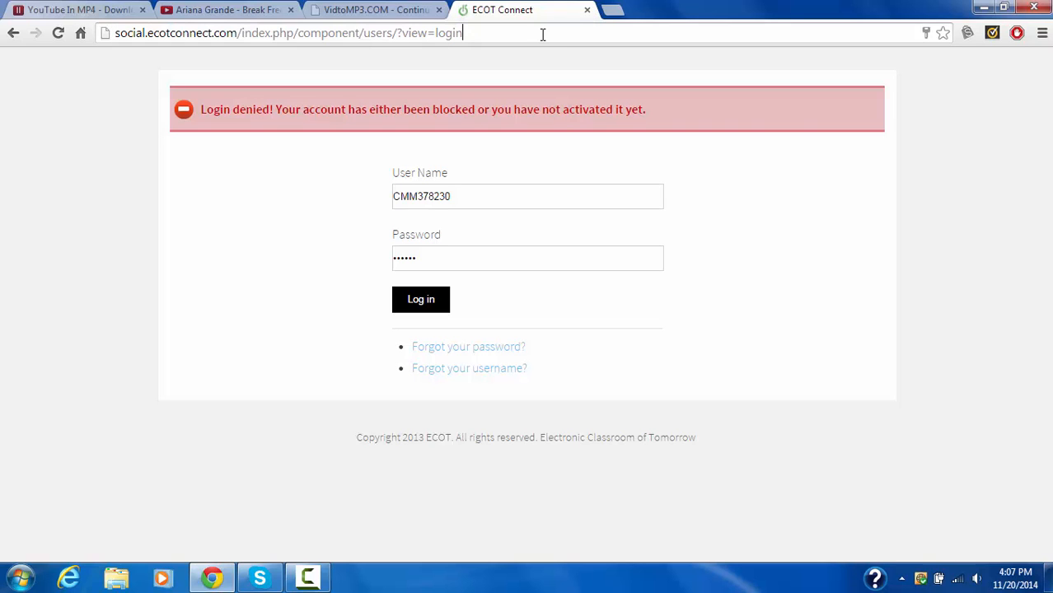
pyautogui.click(374, 10)
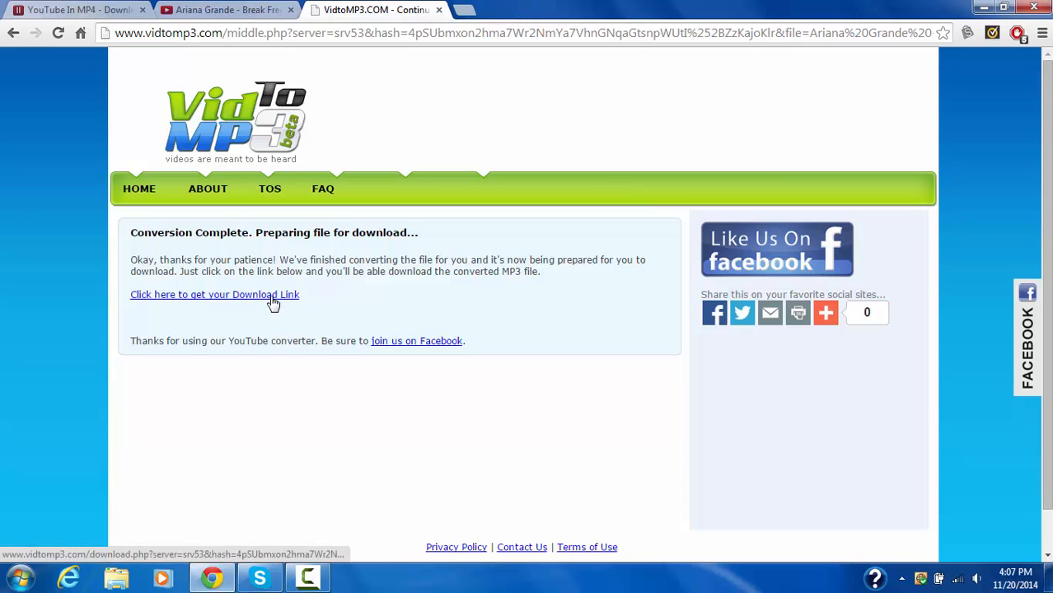
# Step: Get the download link and download the converted Break Free MP3 file
pyautogui.click(214, 294)
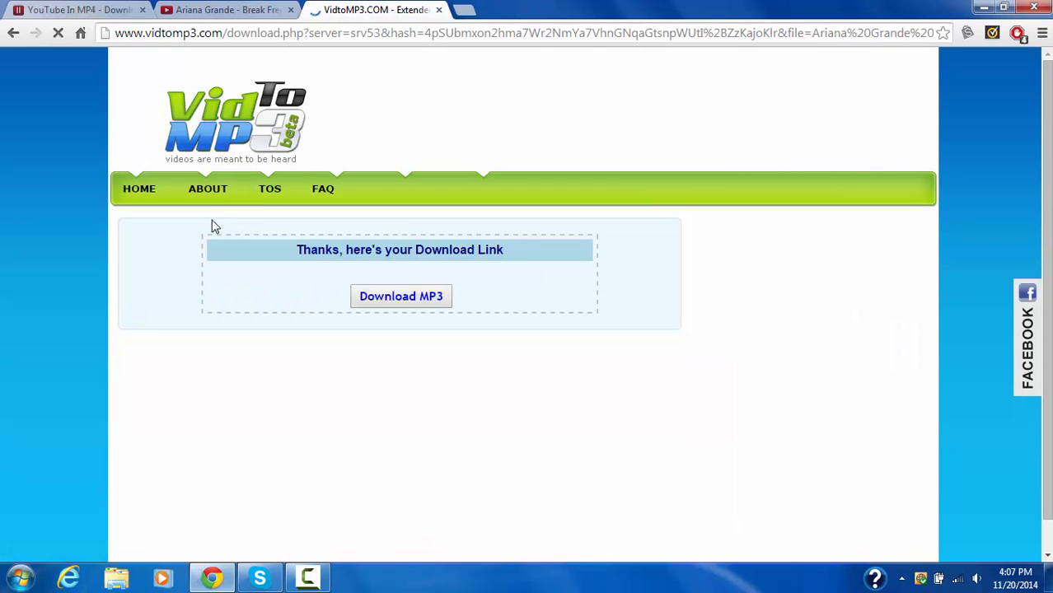
pyautogui.click(401, 297)
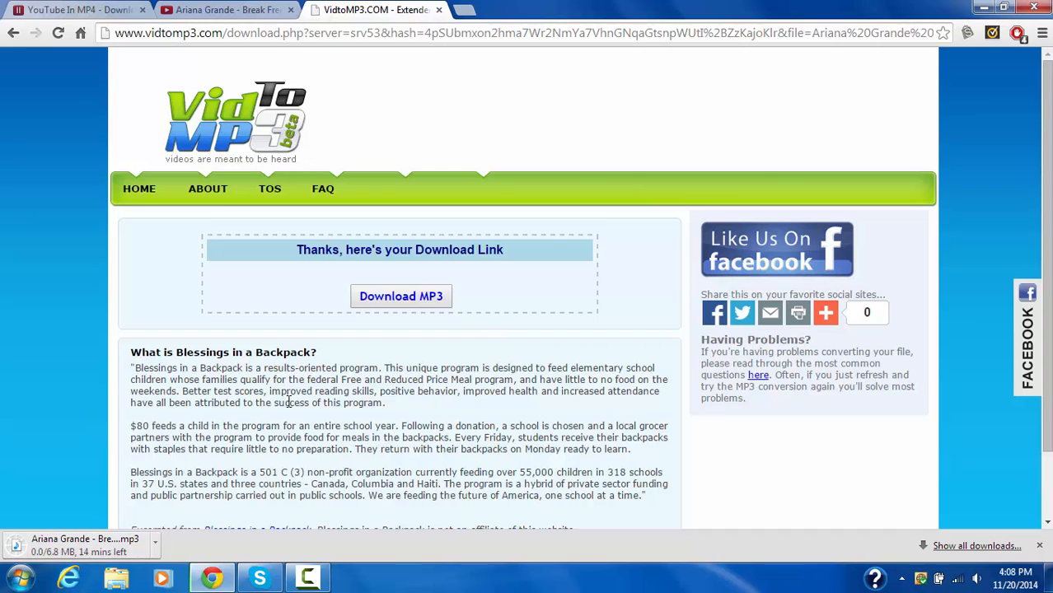
pyautogui.click(400, 296)
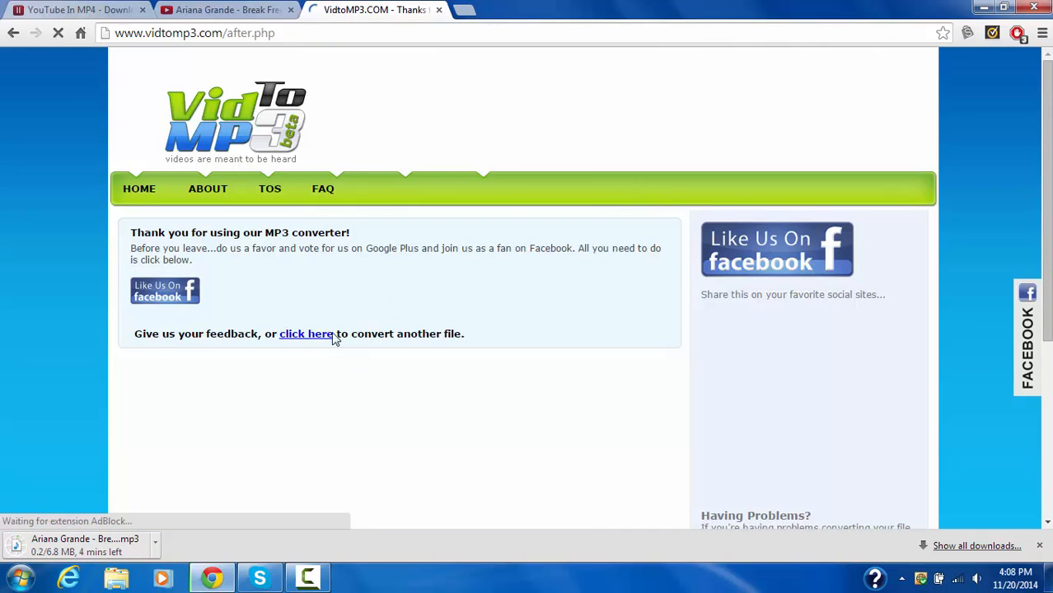
# Step: Paste the Break Free link into YouTubeInMP4, submit it for download, and choose the MP3 option
pyautogui.click(79, 10)
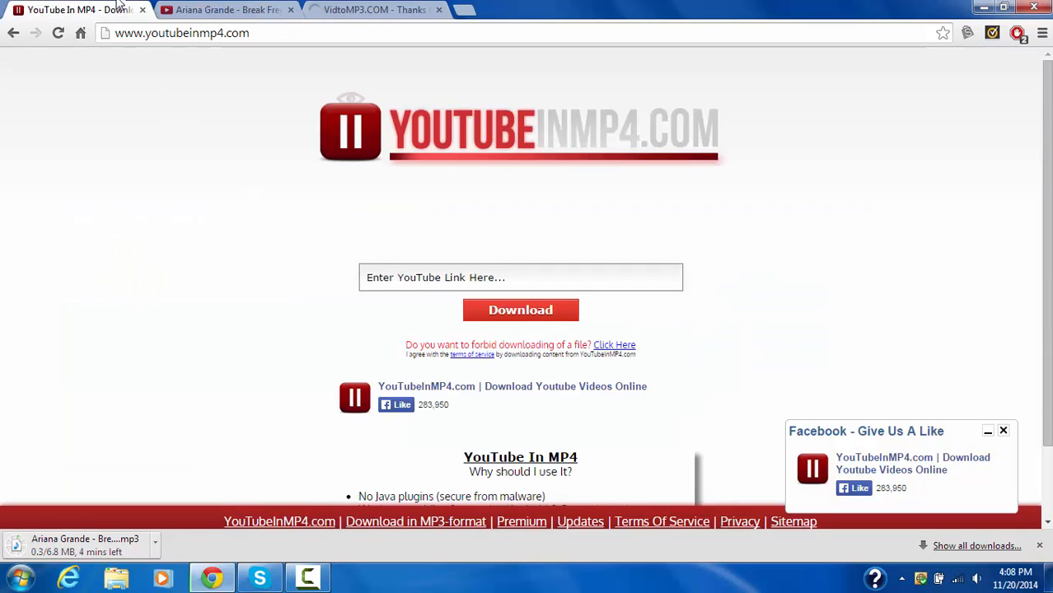
pyautogui.rightClick(491, 276)
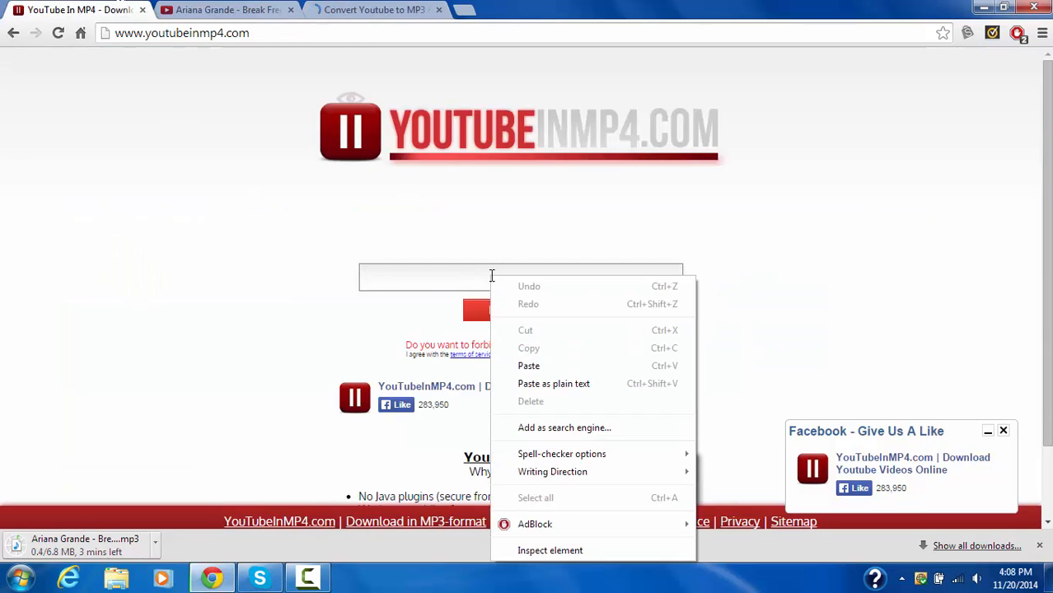
pyautogui.click(527, 366)
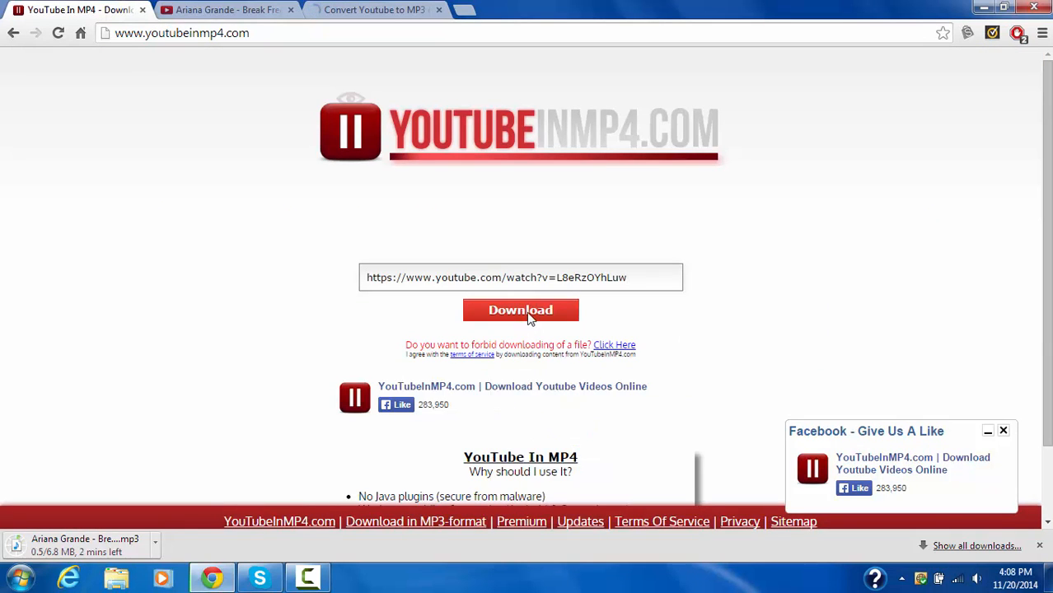
pyautogui.click(521, 310)
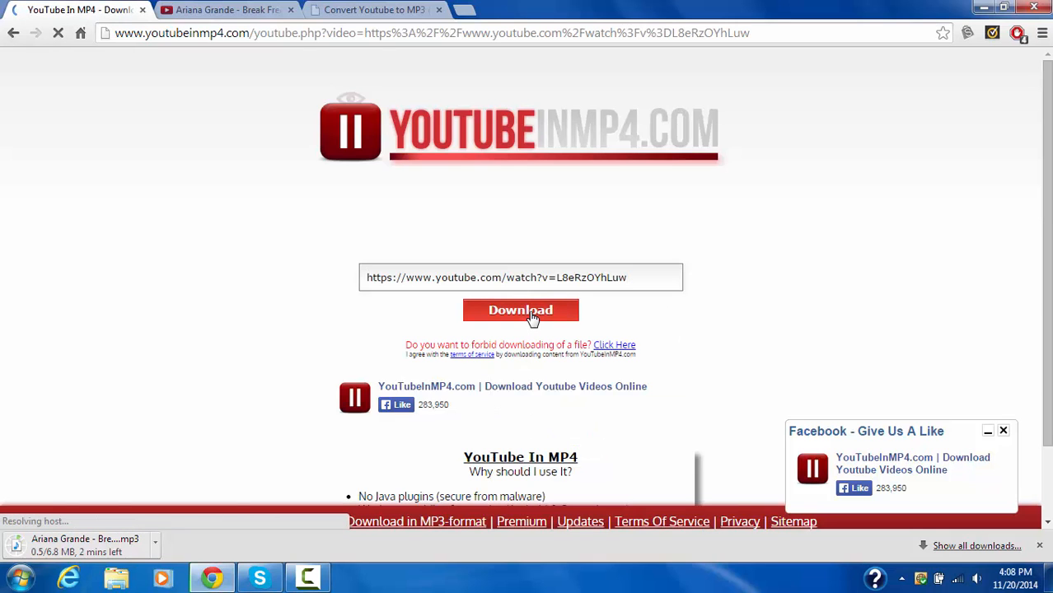
pyautogui.click(521, 310)
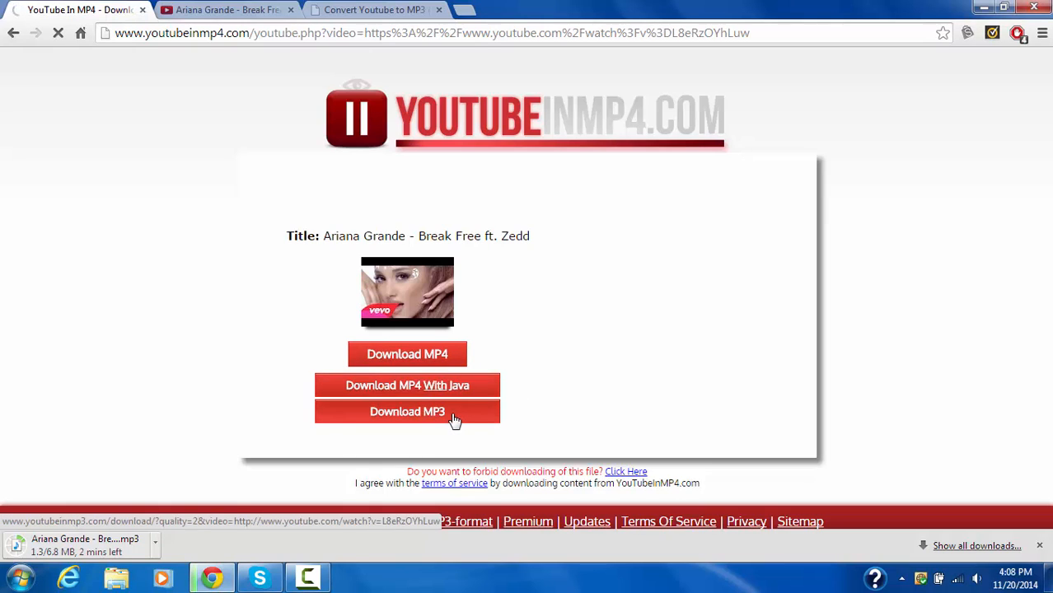
pyautogui.click(374, 10)
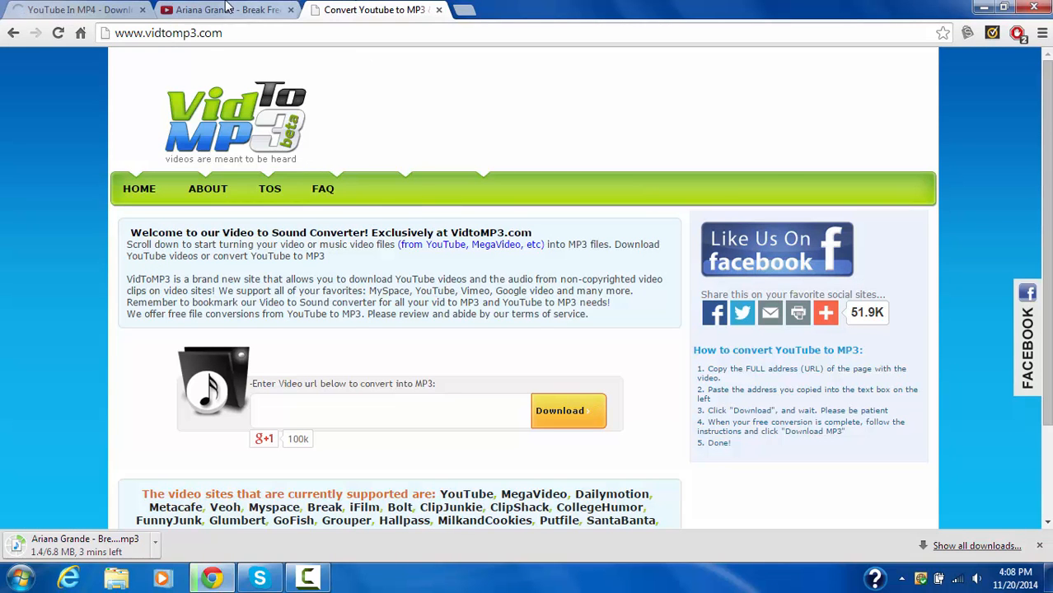
pyautogui.click(222, 10)
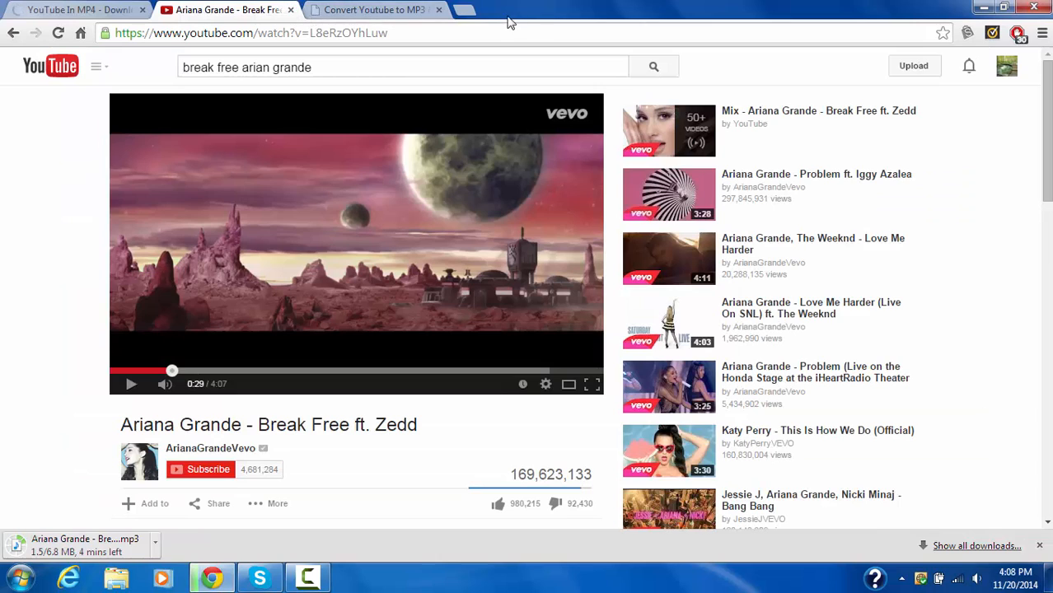
pyautogui.click(461, 10)
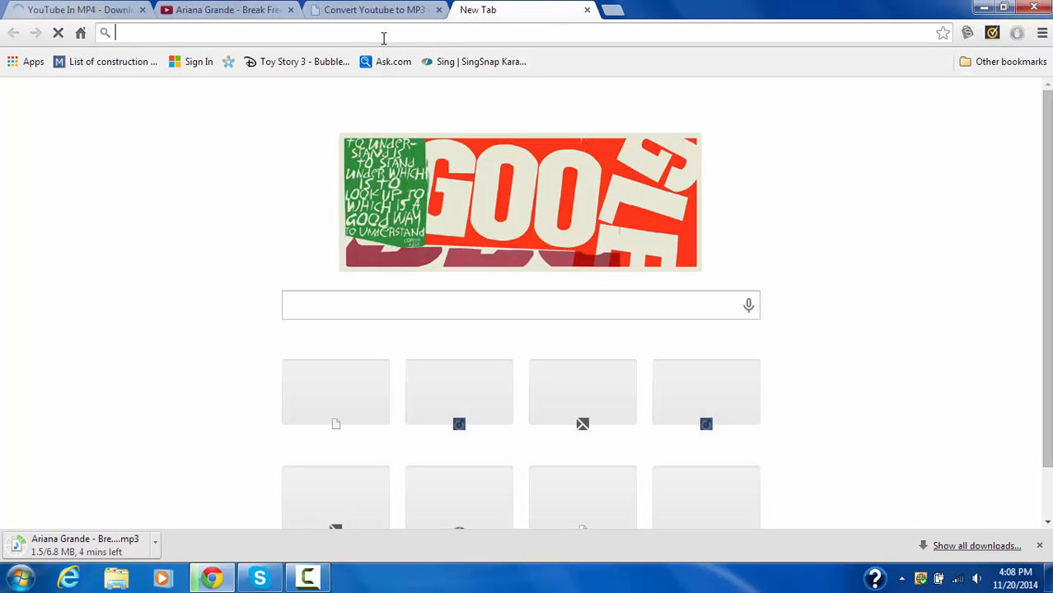
pyautogui.write('www.facebook.com')
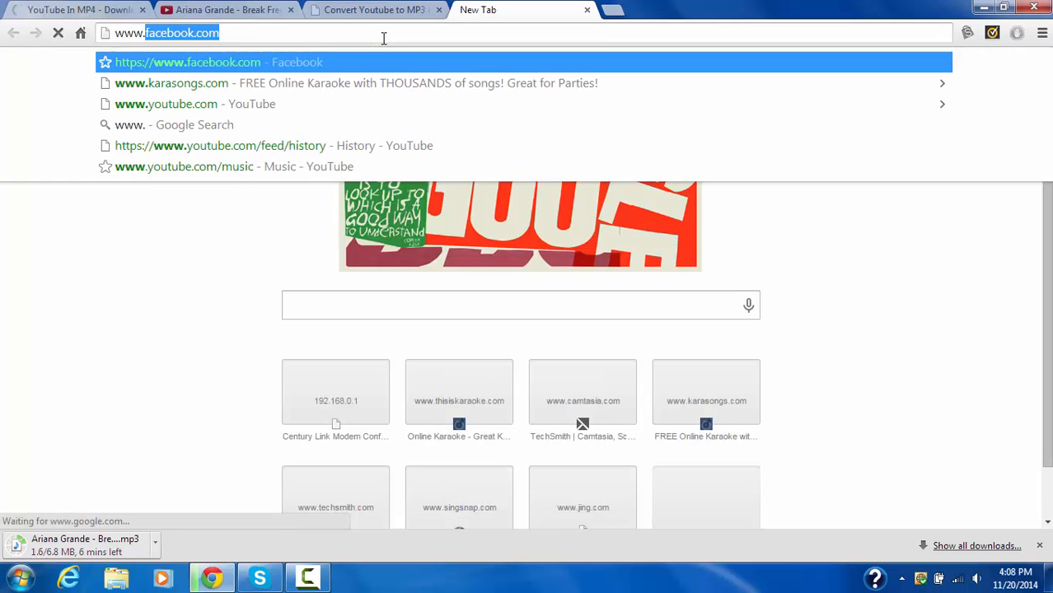
pyautogui.write('www.textem.net')
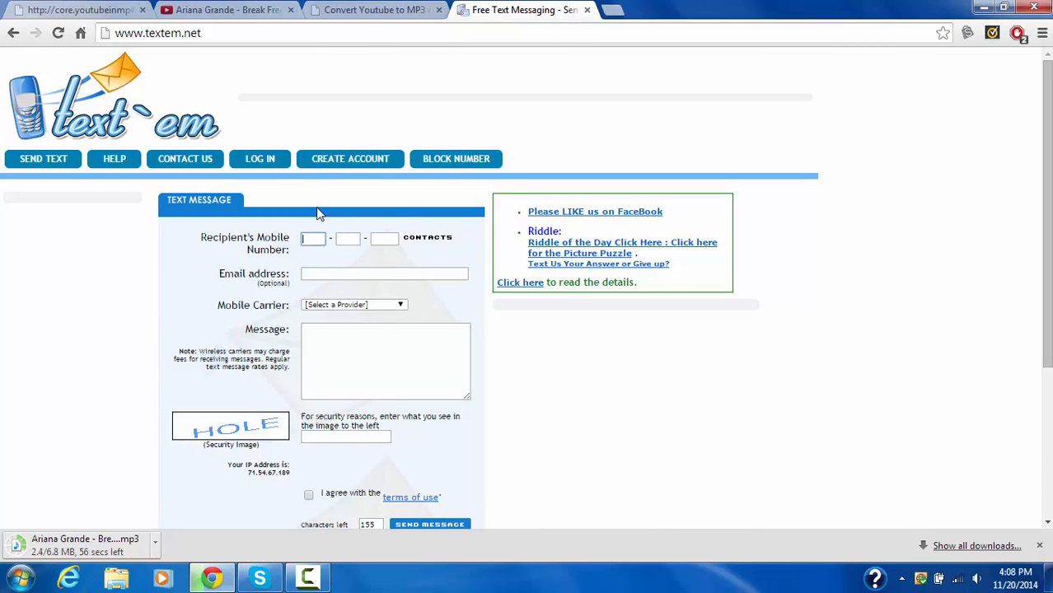
# Step: Log in to the Text'em account and return to the VidToMP3 tab
pyautogui.click(260, 158)
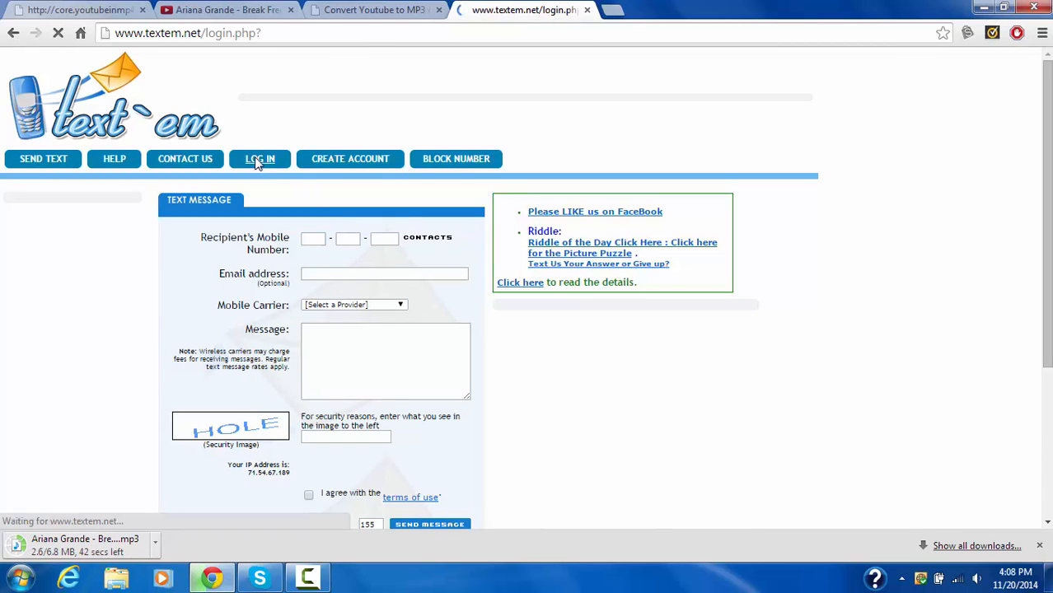
pyautogui.click(260, 158)
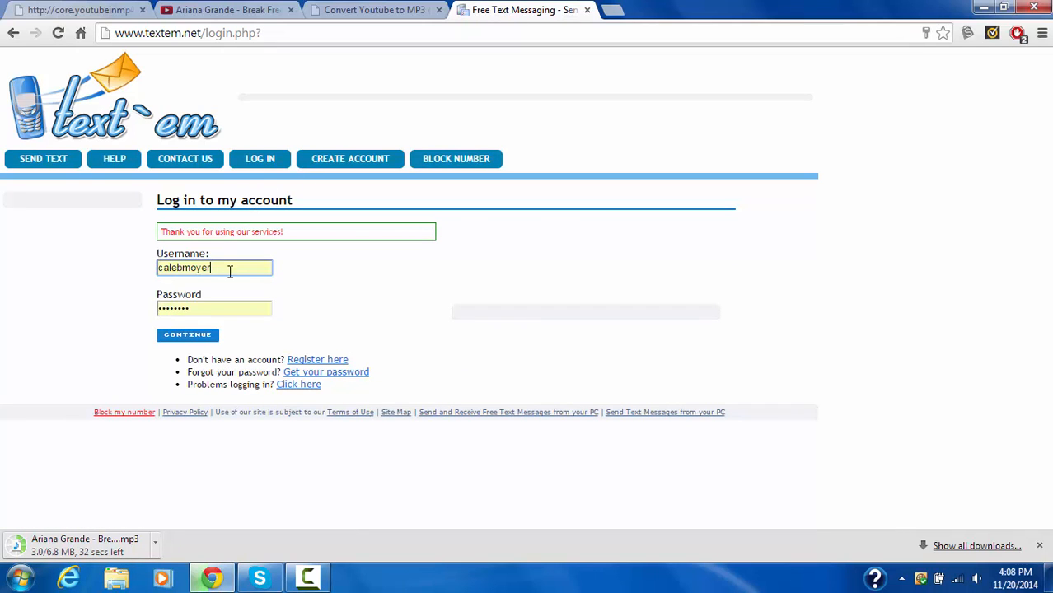
pyautogui.click(188, 335)
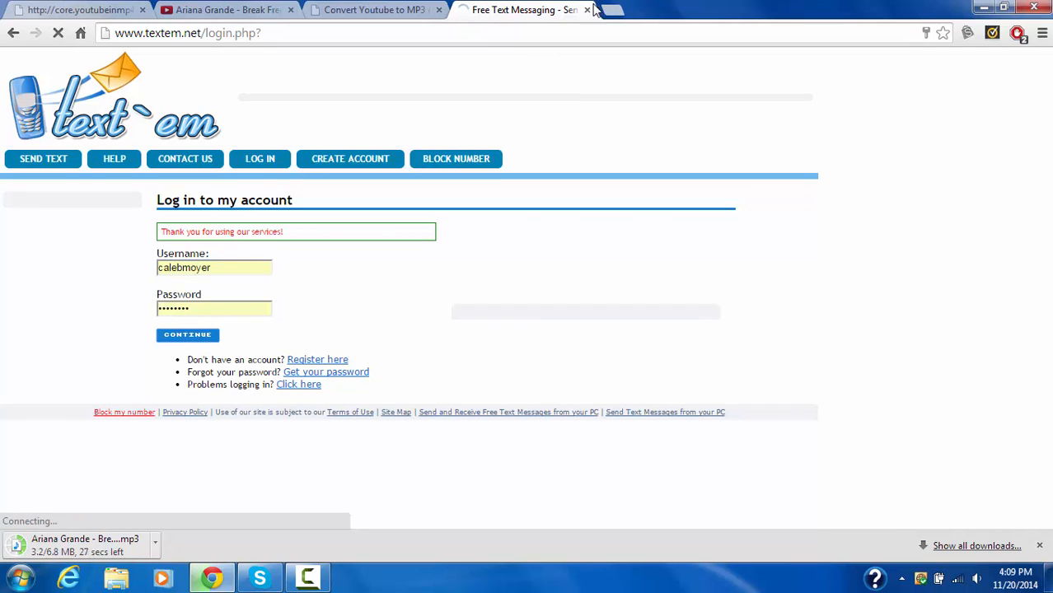
pyautogui.click(374, 10)
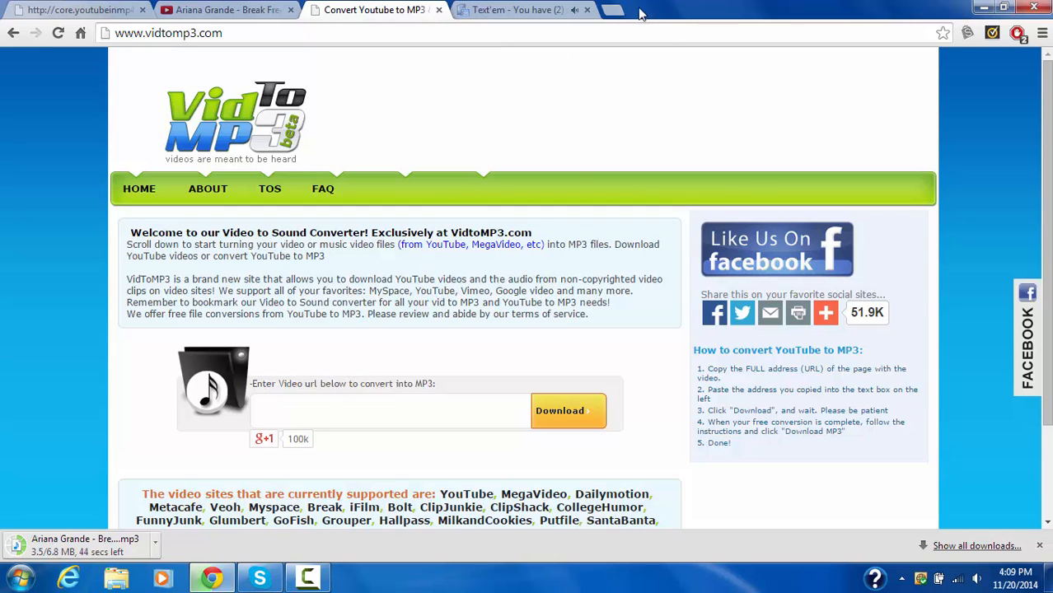
# Step: Open a fresh blank browser tab
pyautogui.click(626, 9)
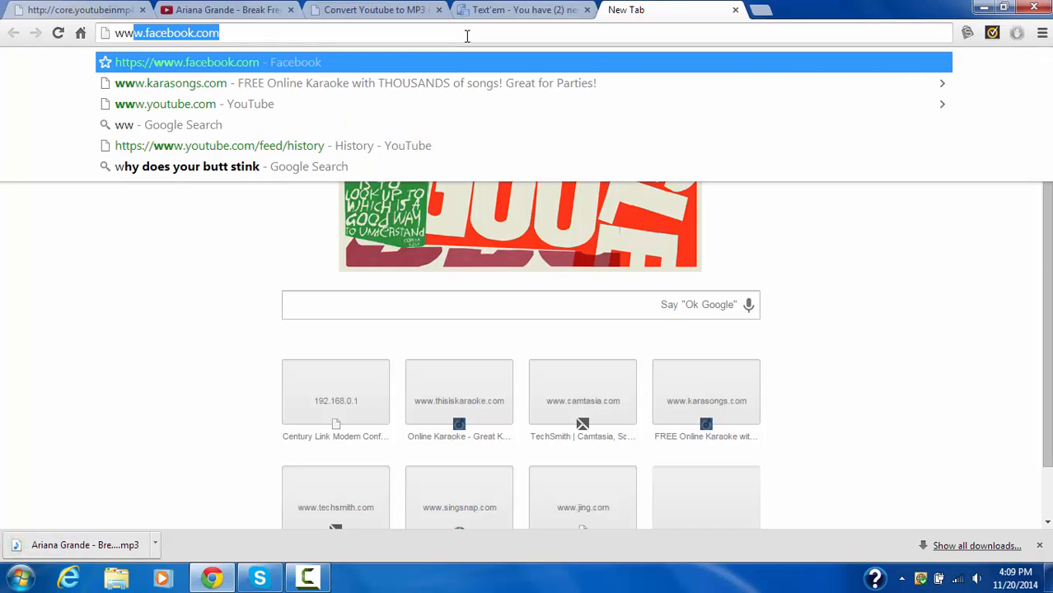
pyautogui.write('www.karasongs.com')
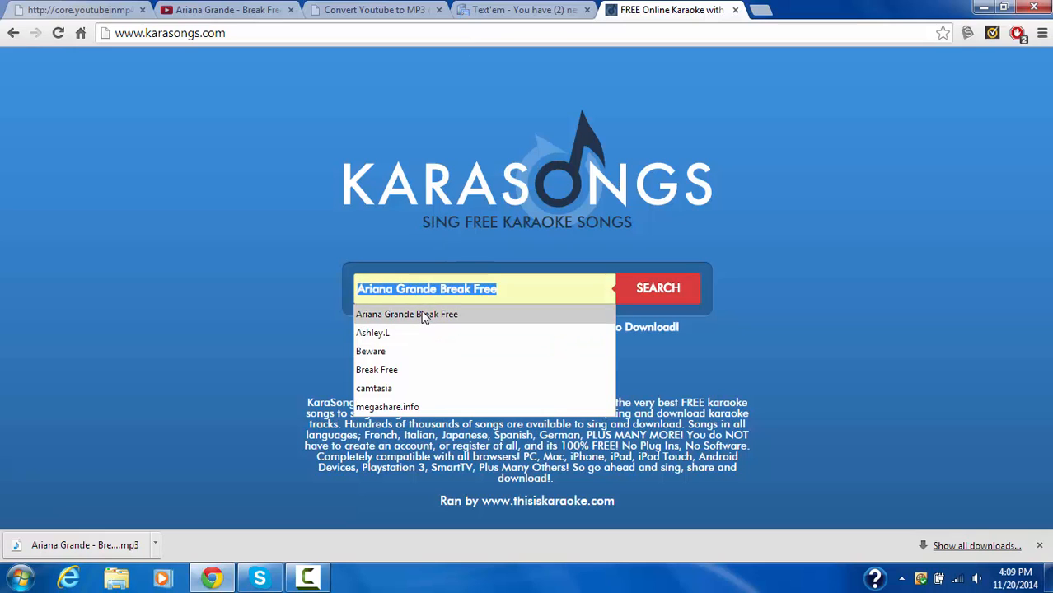
pyautogui.click(657, 288)
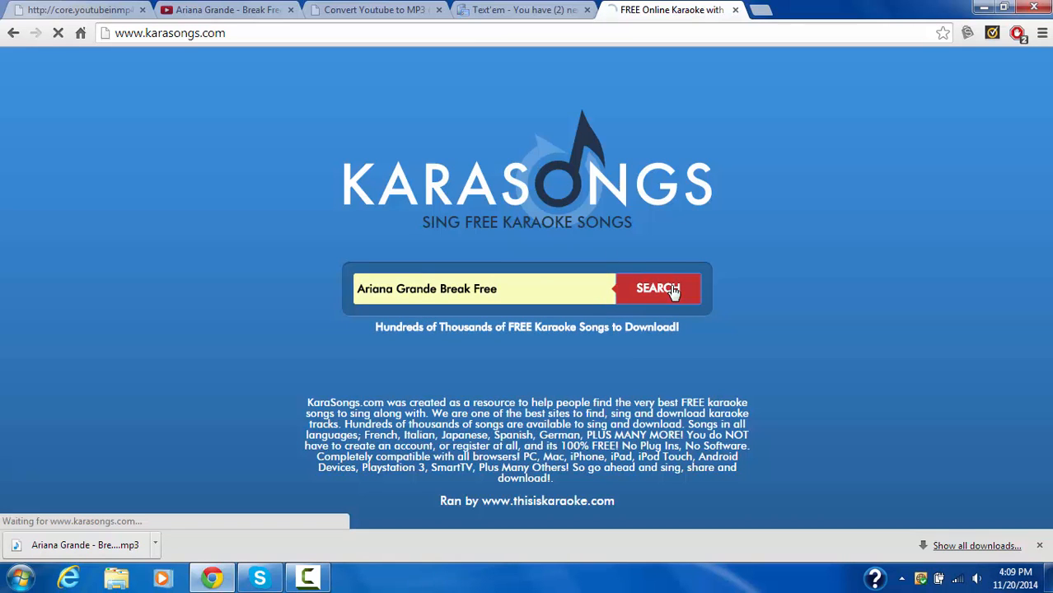
pyautogui.click(658, 289)
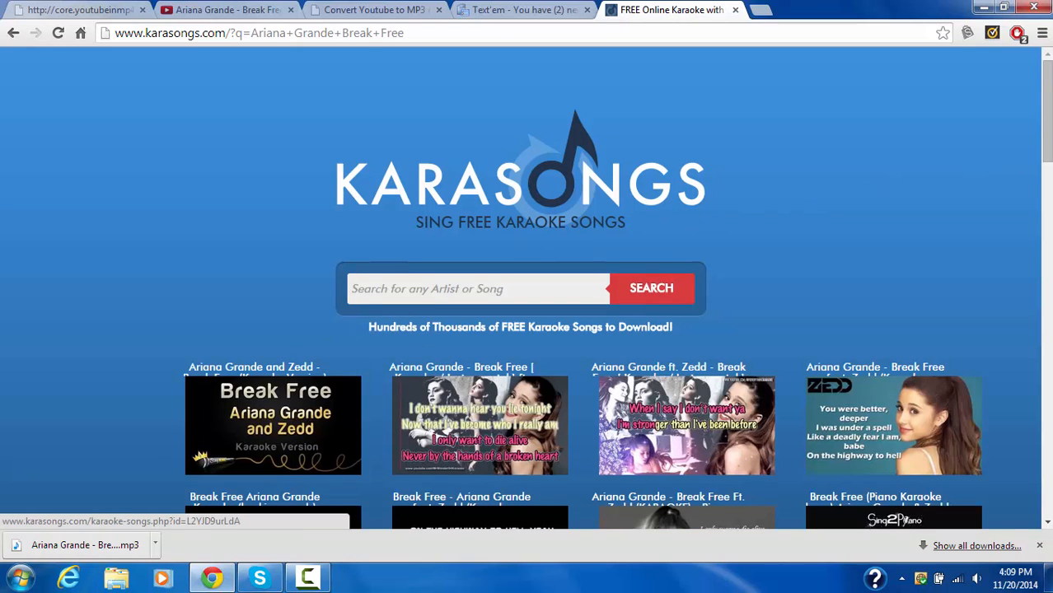
pyautogui.scroll(-3)
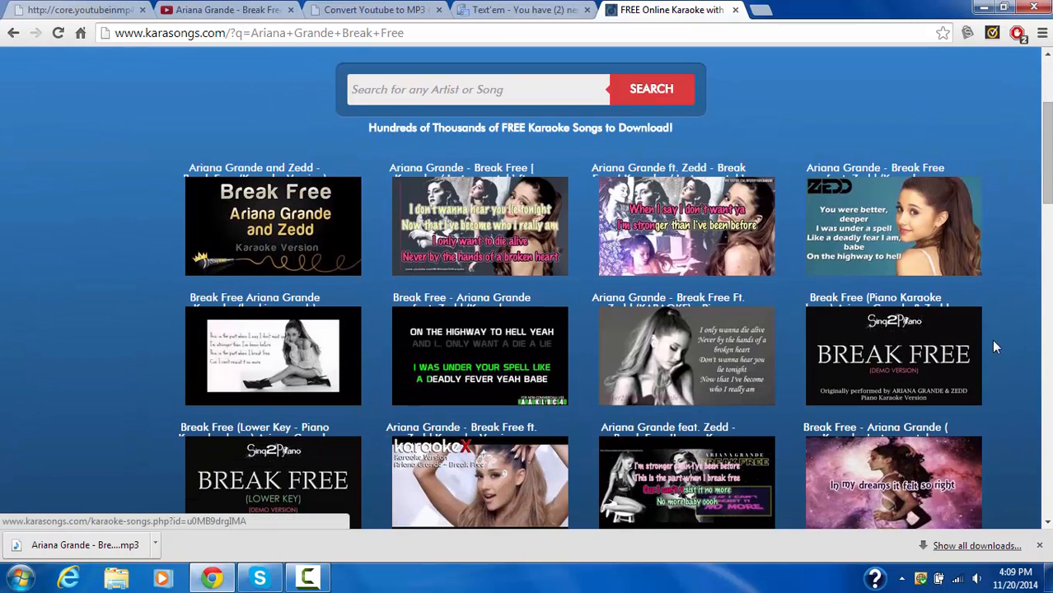
pyautogui.moveTo(890, 239)
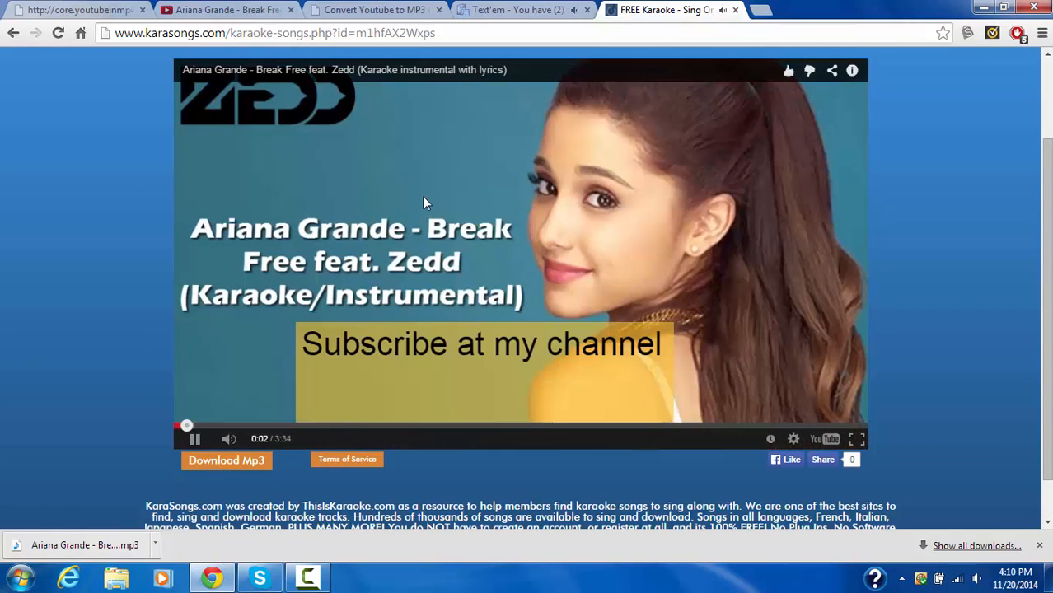
# Step: Open the Break Free karaoke video on YouTube in its own tab and play/pause it there
pyautogui.rightClick(427, 205)
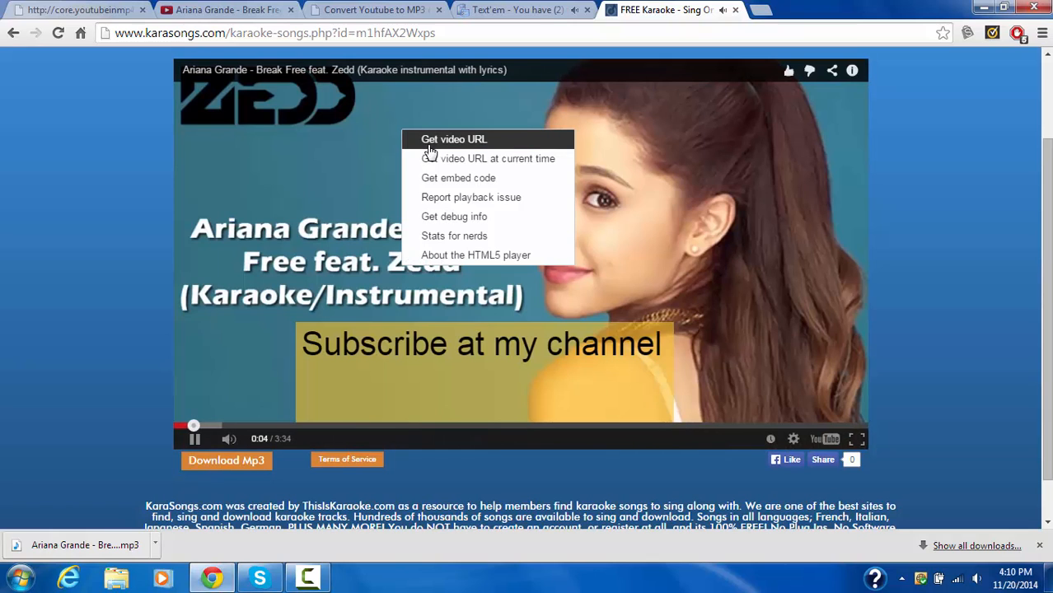
pyautogui.moveTo(163, 317)
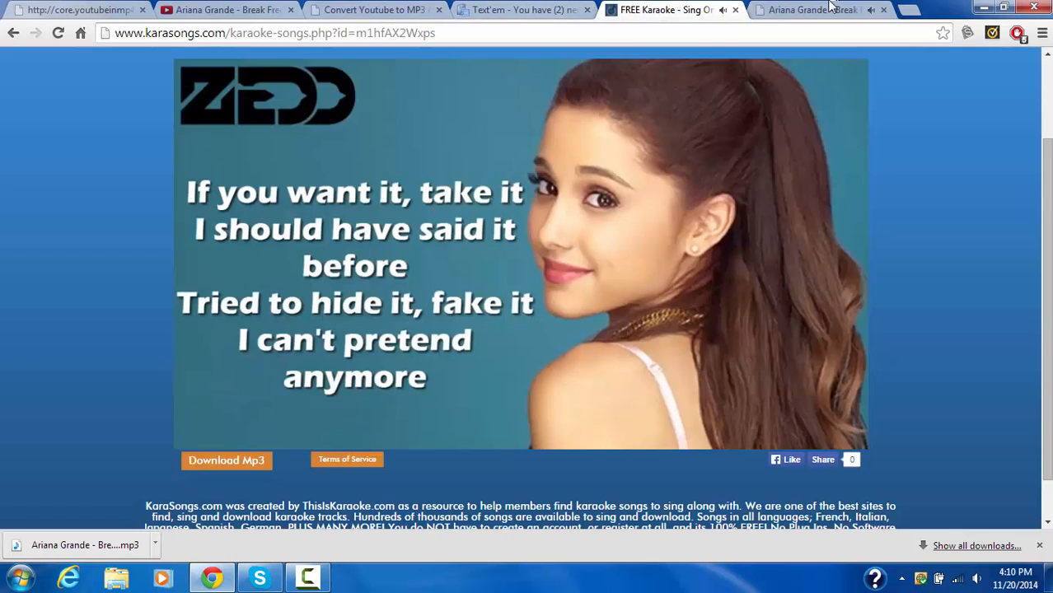
pyautogui.click(811, 10)
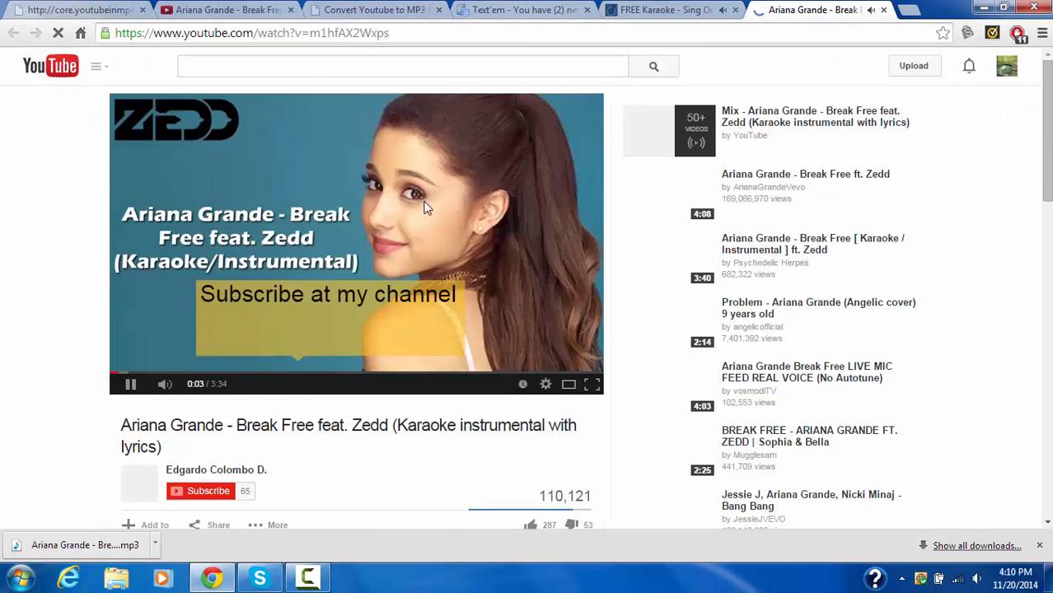
pyautogui.click(589, 384)
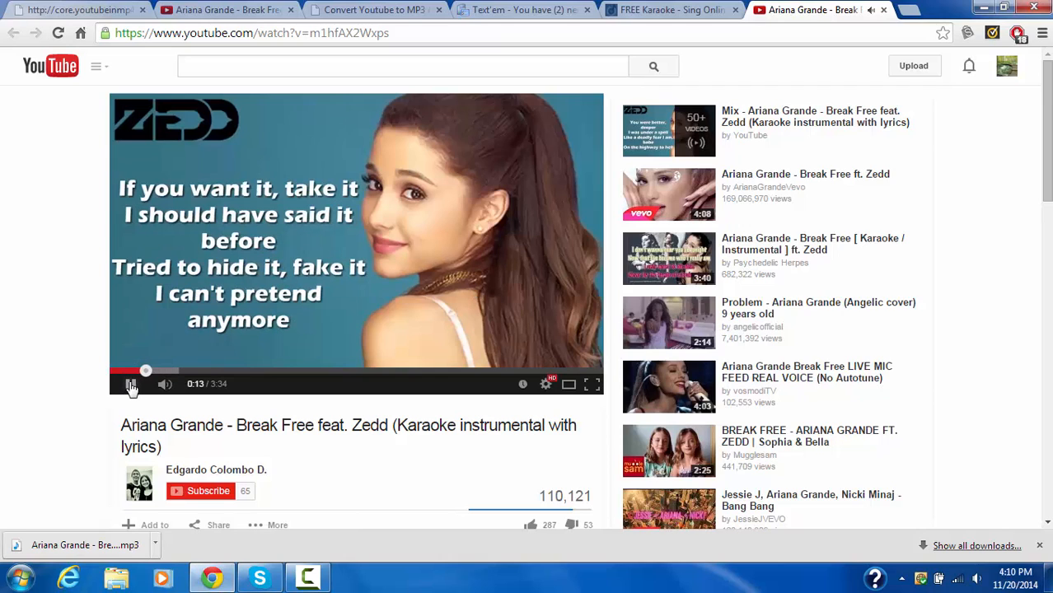
pyautogui.click(132, 382)
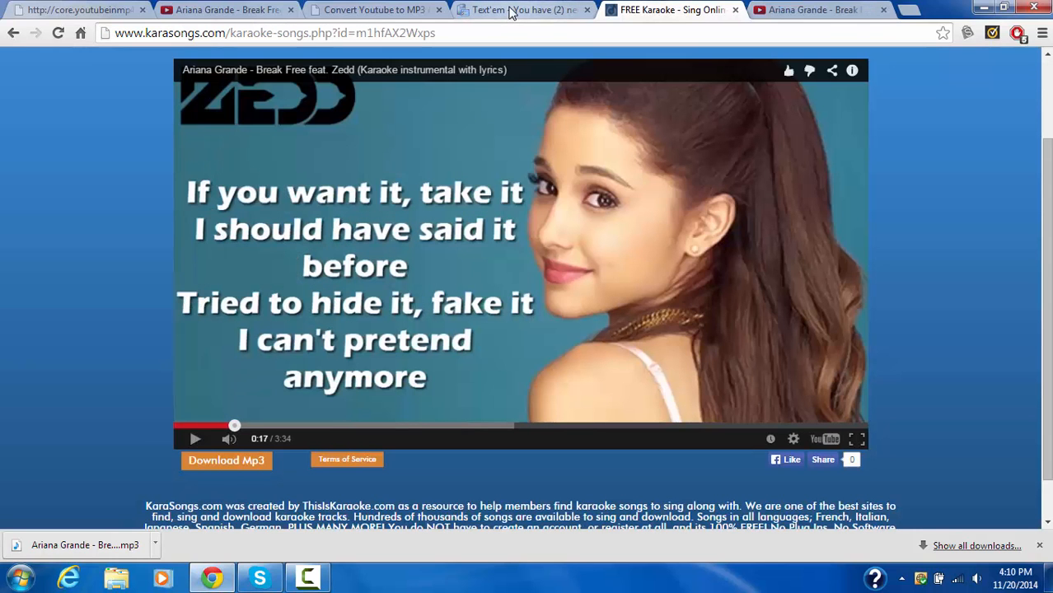
# Step: Return to the YouTubeInMP4 tab and reload it past the redirect-loop error
pyautogui.click(228, 9)
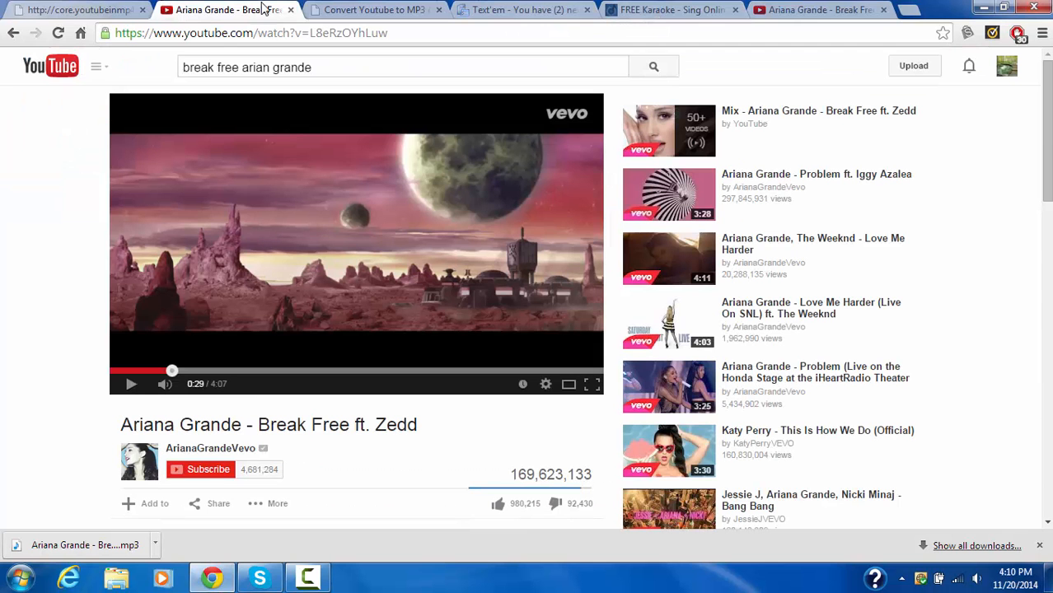
pyautogui.click(372, 10)
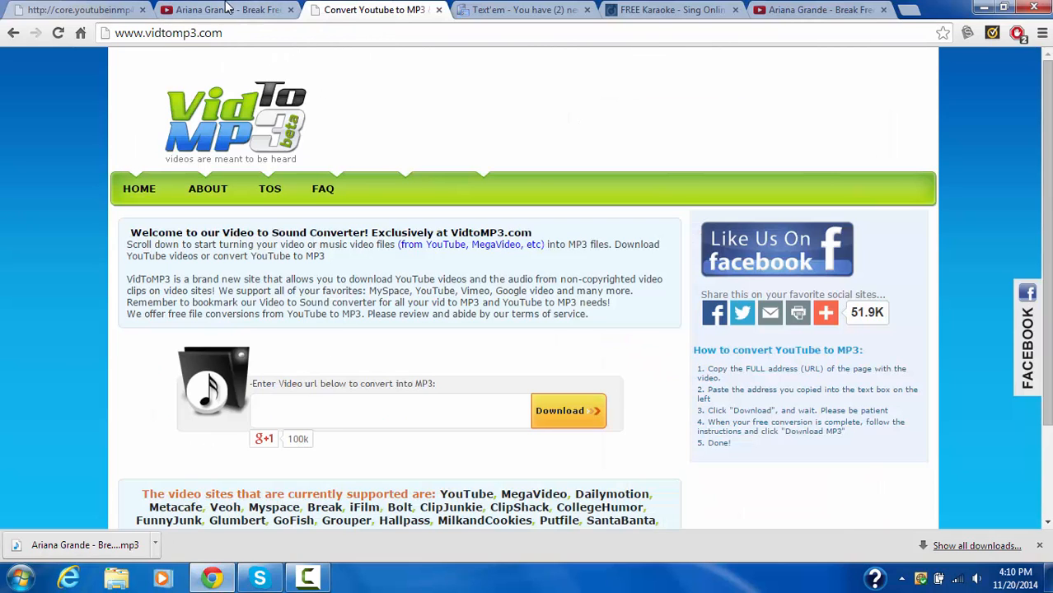
pyautogui.click(222, 10)
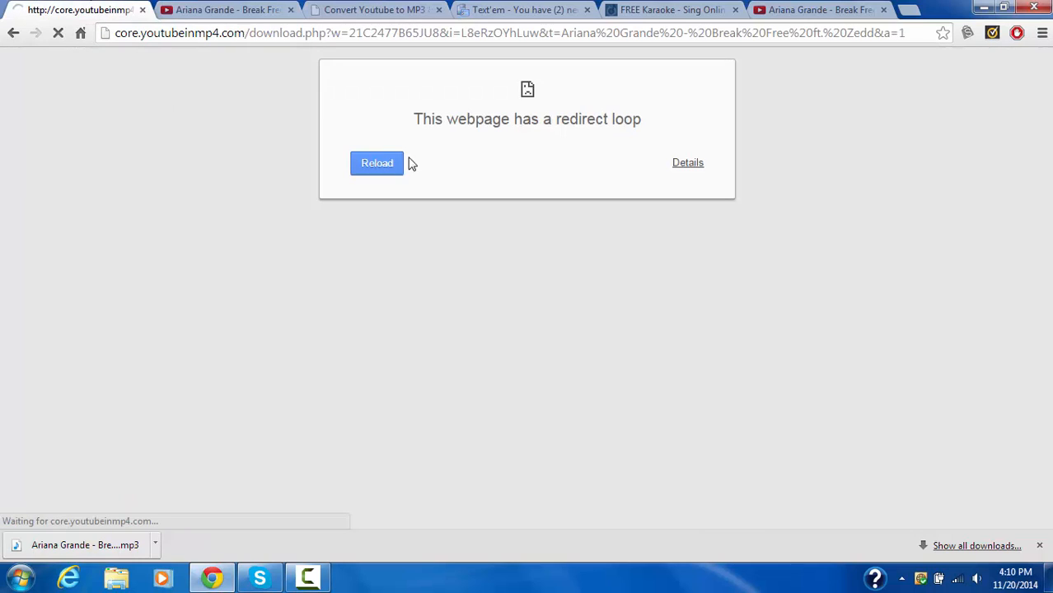
pyautogui.click(375, 163)
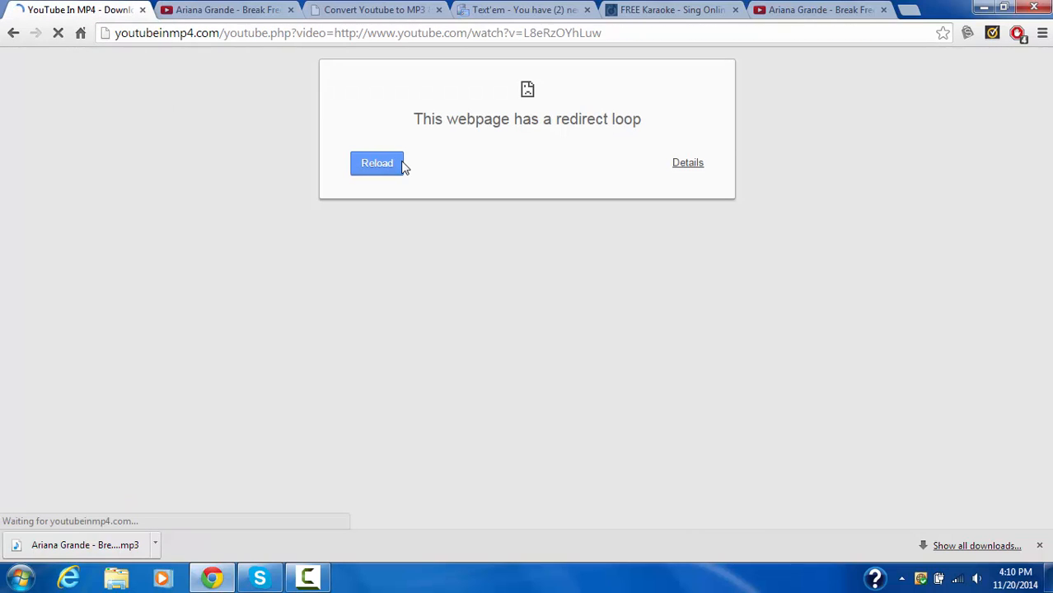
pyautogui.click(376, 163)
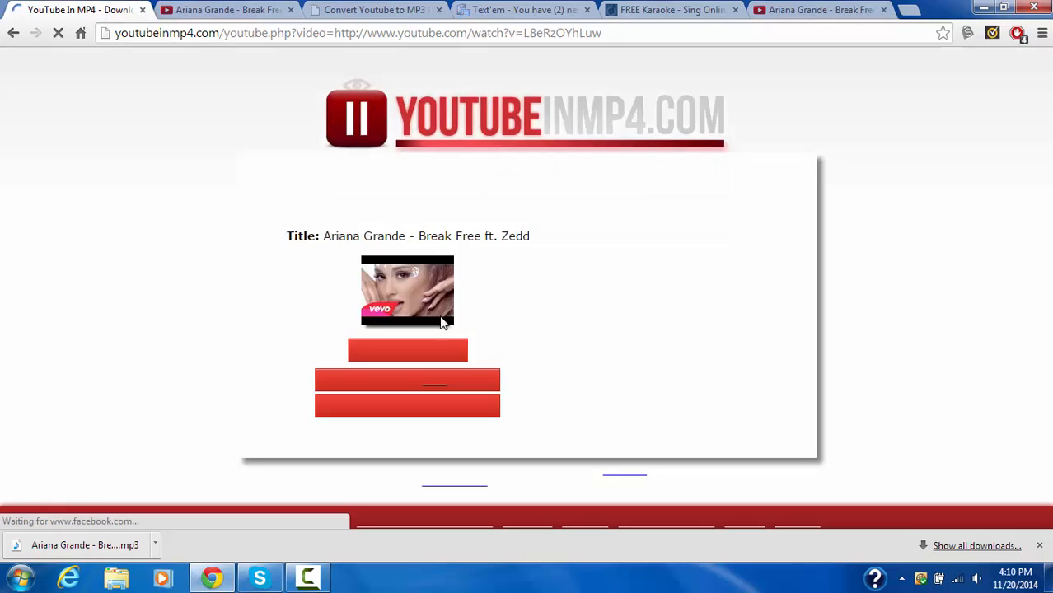